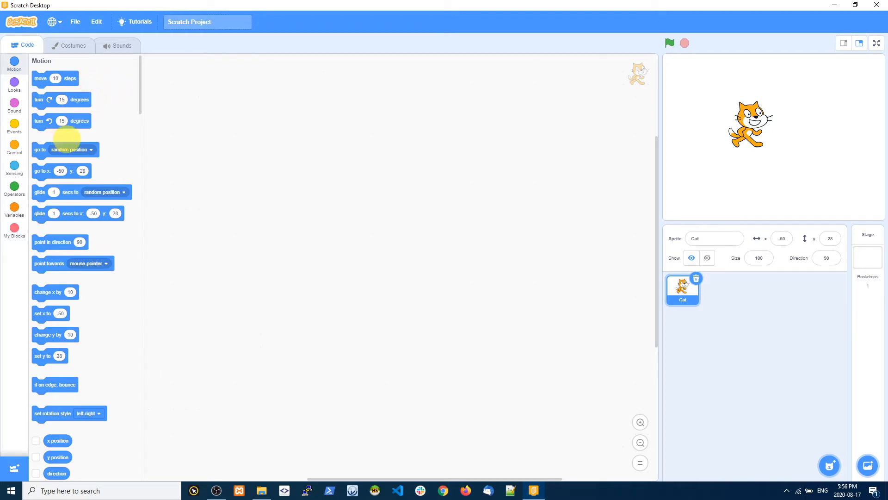
mouse_move(130, 117)
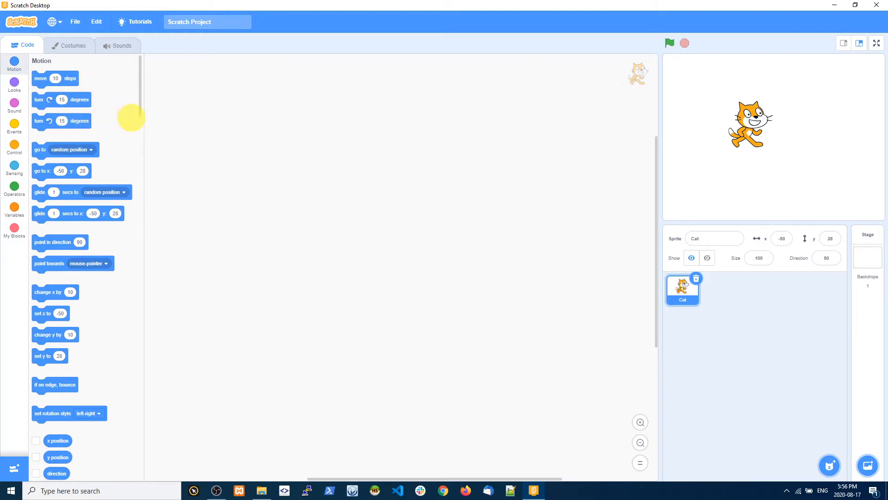
mouse_move(105, 109)
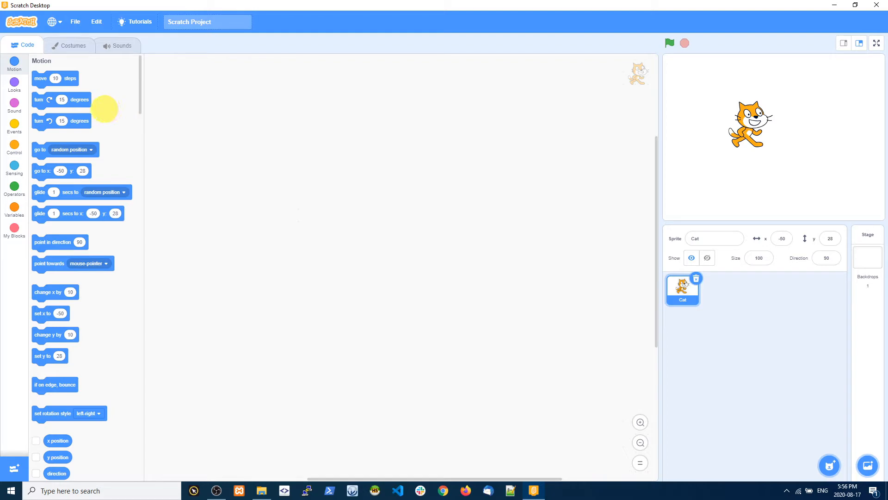
mouse_move(547, 492)
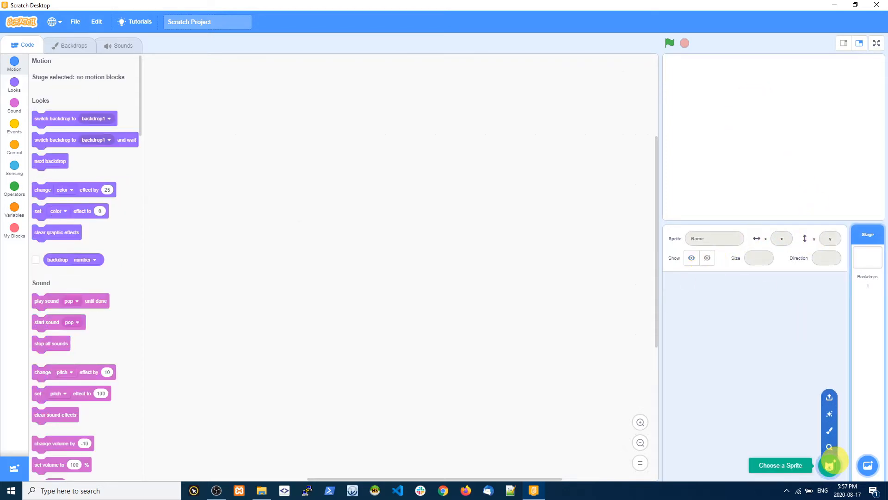
- Pick Bear-walking from the sprite library to replace the deleted Cat
click(780, 465)
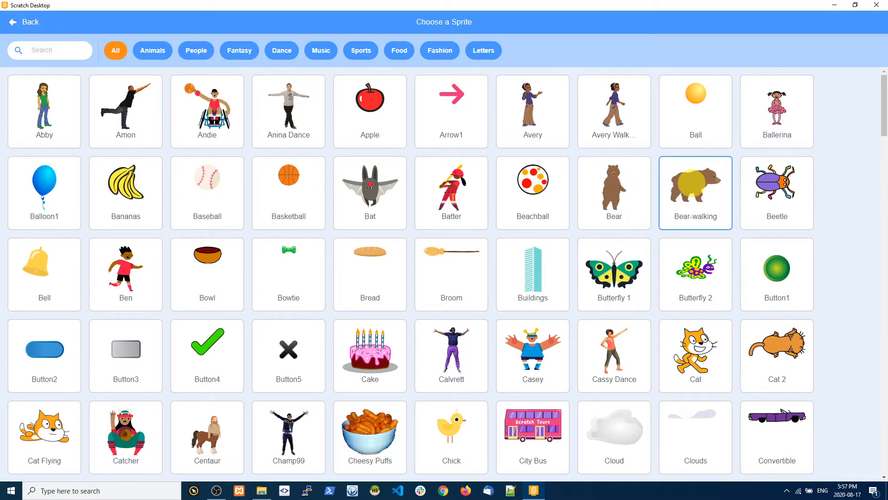
click(695, 192)
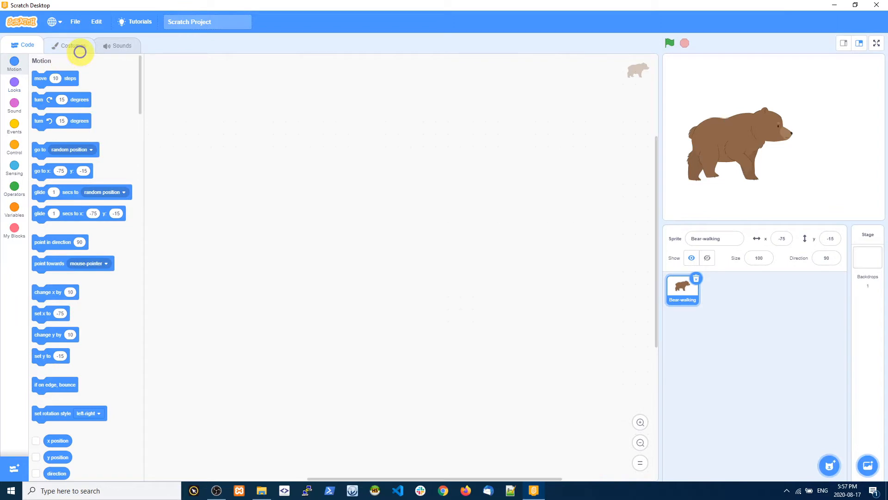
click(68, 45)
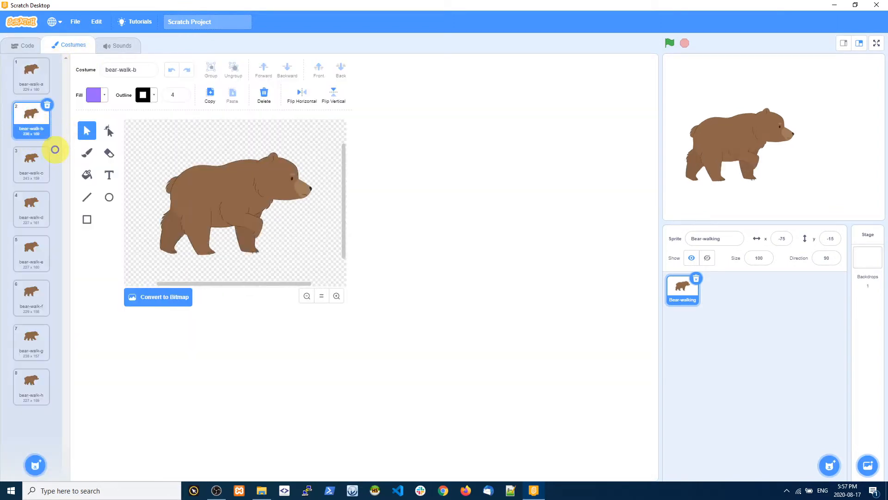
click(31, 209)
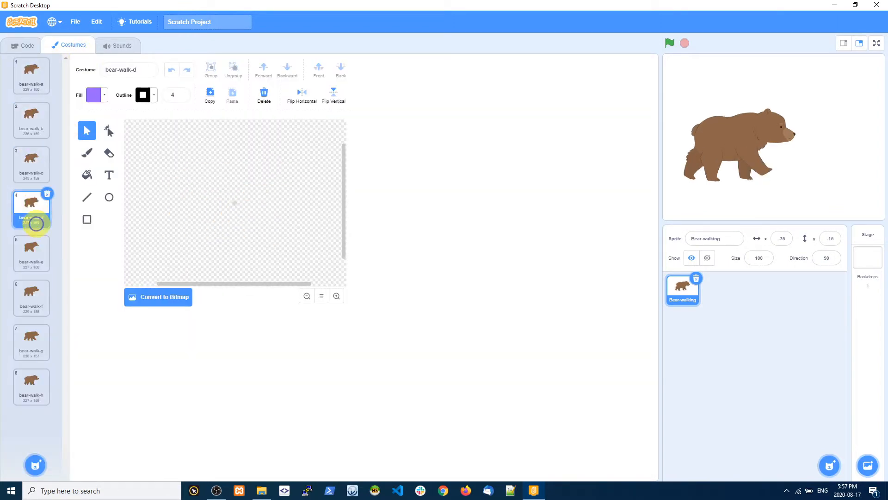
click(31, 297)
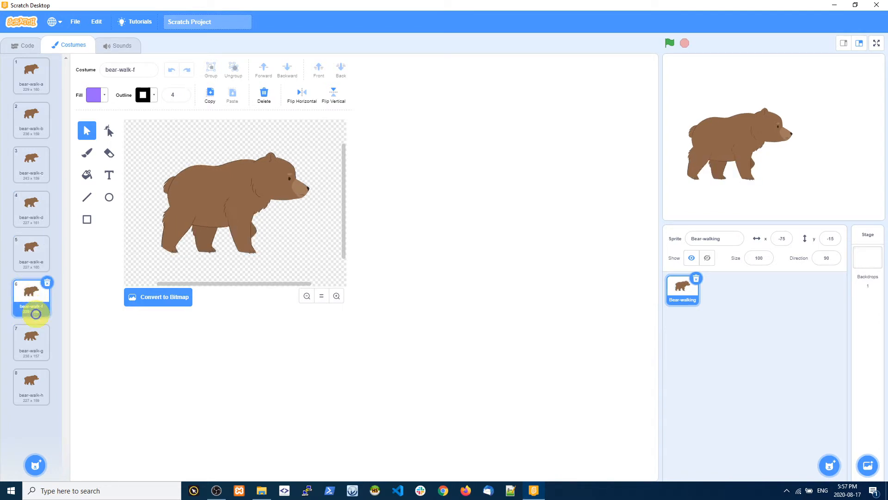
click(31, 340)
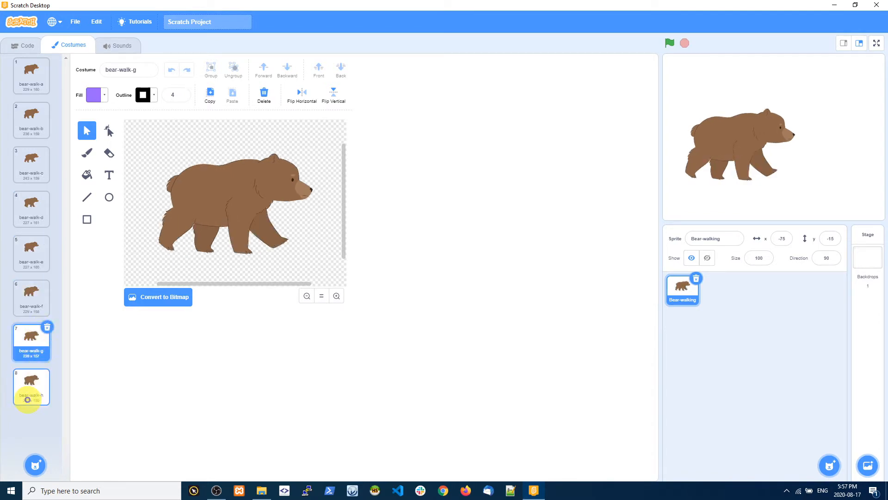
click(31, 386)
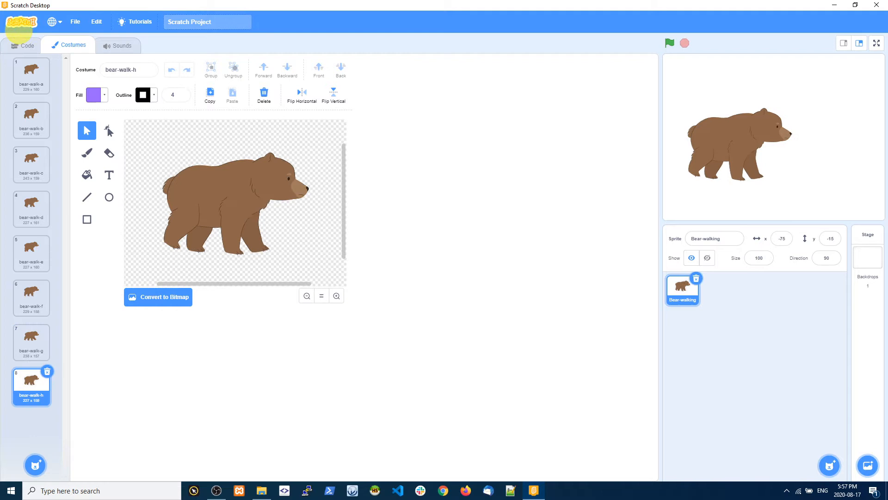
click(23, 45)
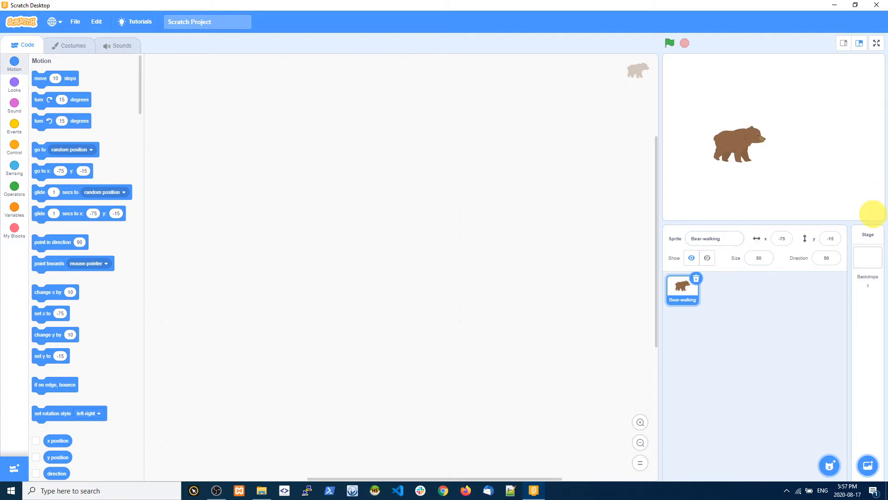
mouse_move(362, 129)
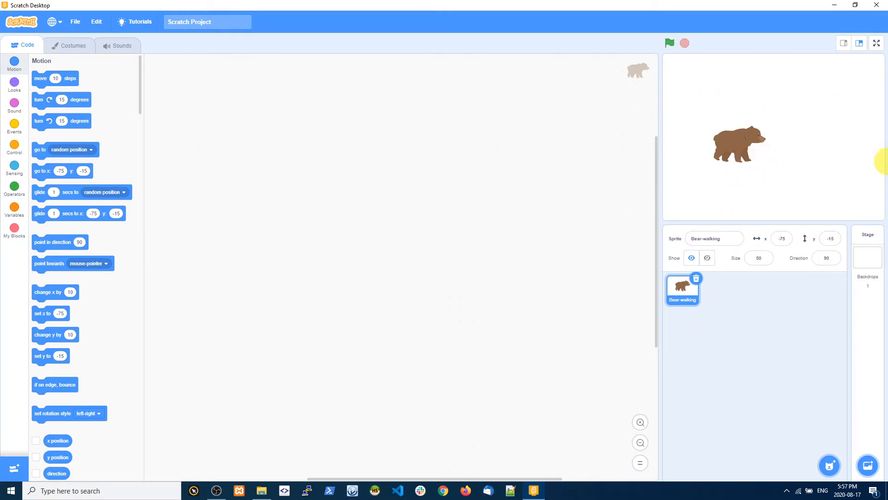
mouse_move(673, 204)
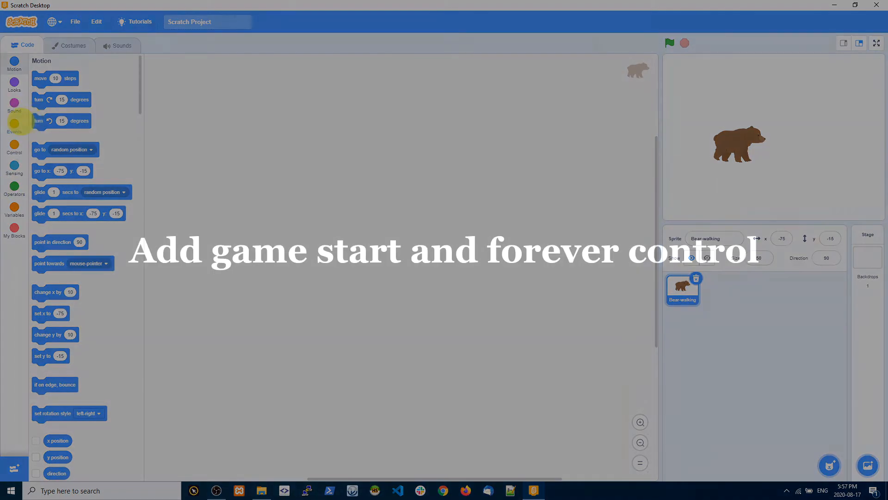
- Place a 'when green flag clicked' block and attach a forever loop beneath it
click(13, 124)
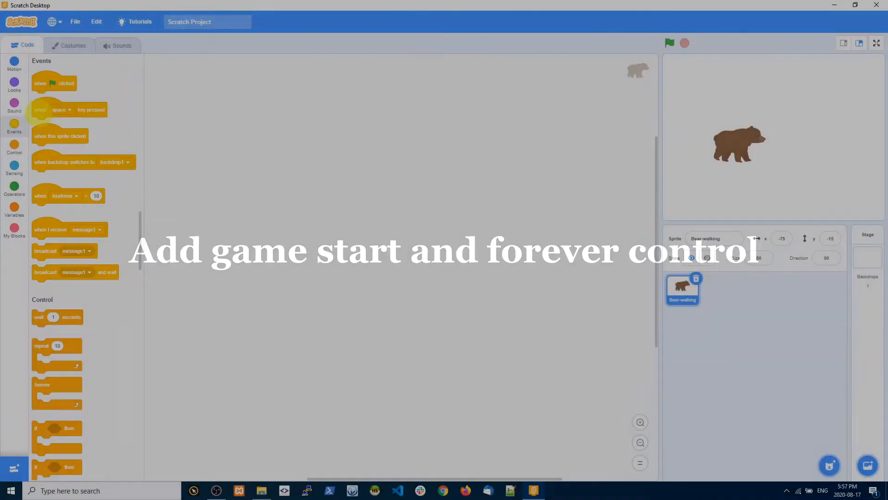
drag(54, 83, 257, 135)
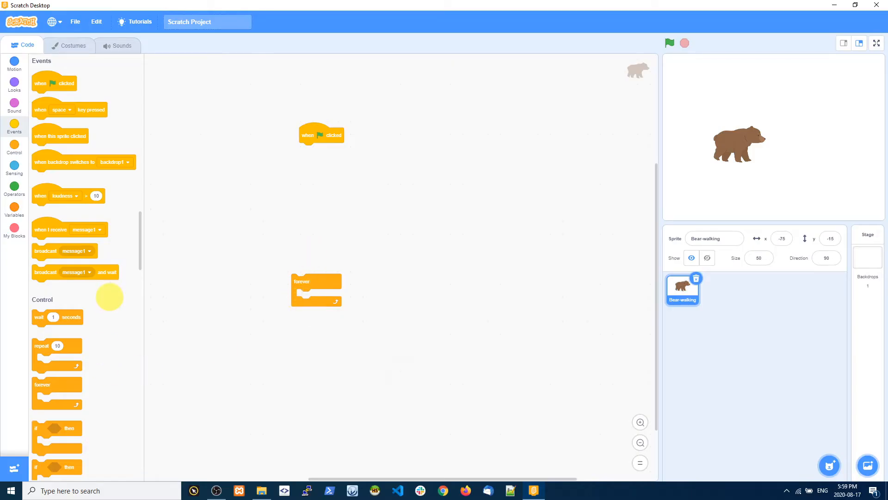
scroll(down, 3)
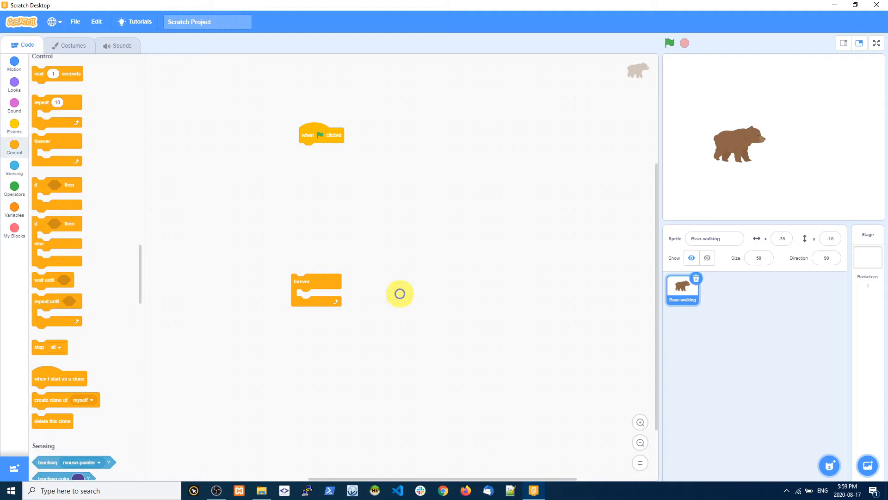
scroll(down, 3)
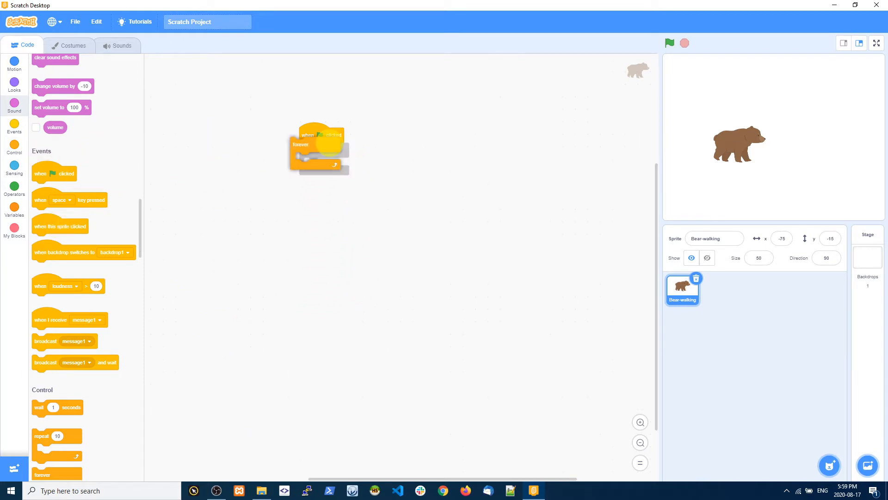
click(15, 65)
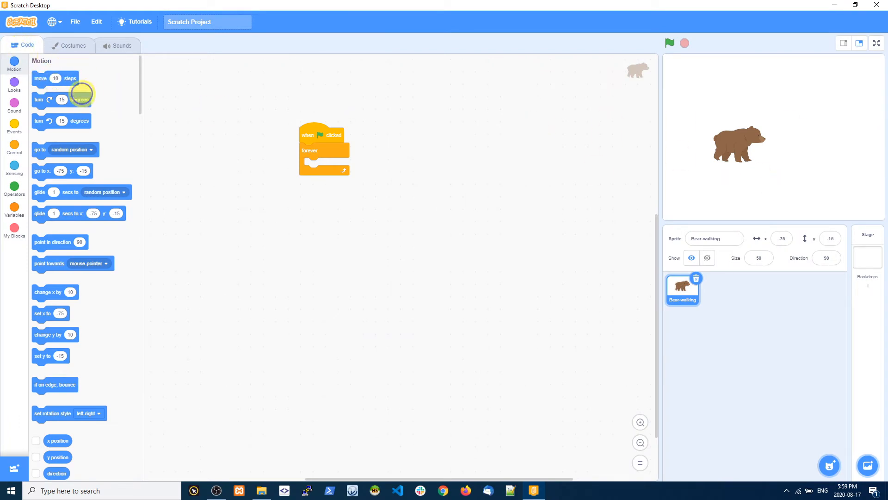
- Drop 'move 10 steps' into the forever loop and run it on the full-screen stage
drag(55, 78, 320, 165)
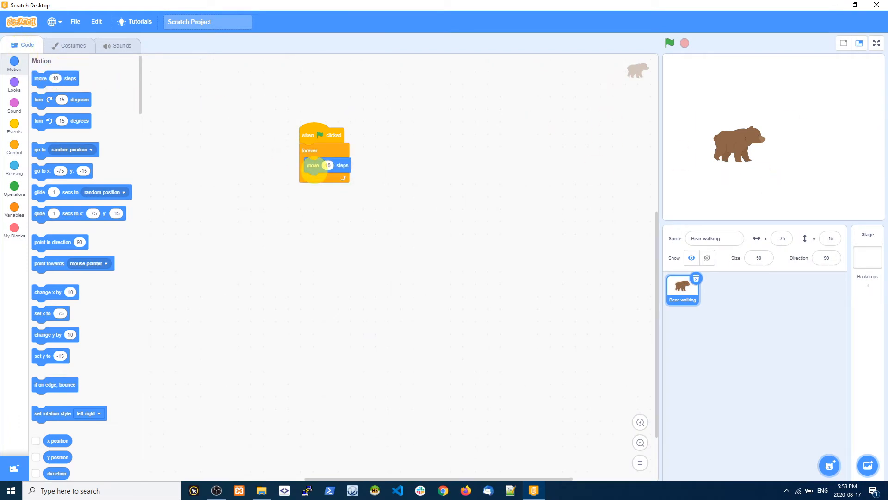
click(669, 43)
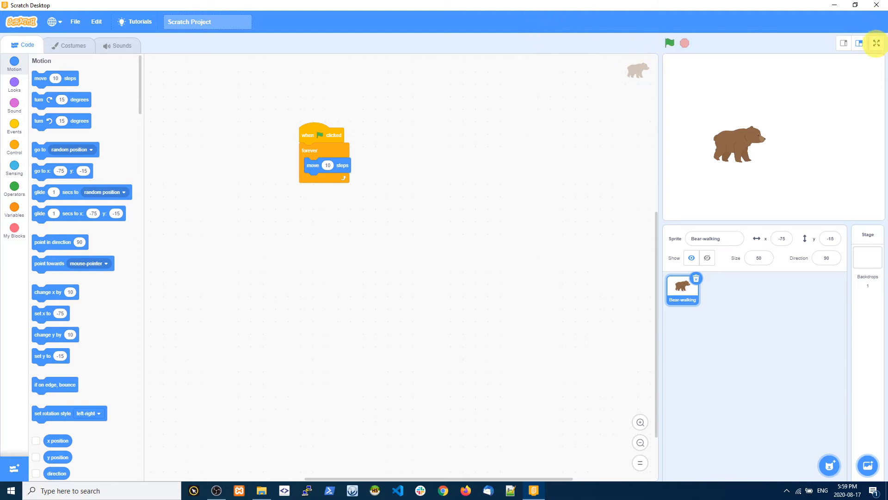
click(876, 43)
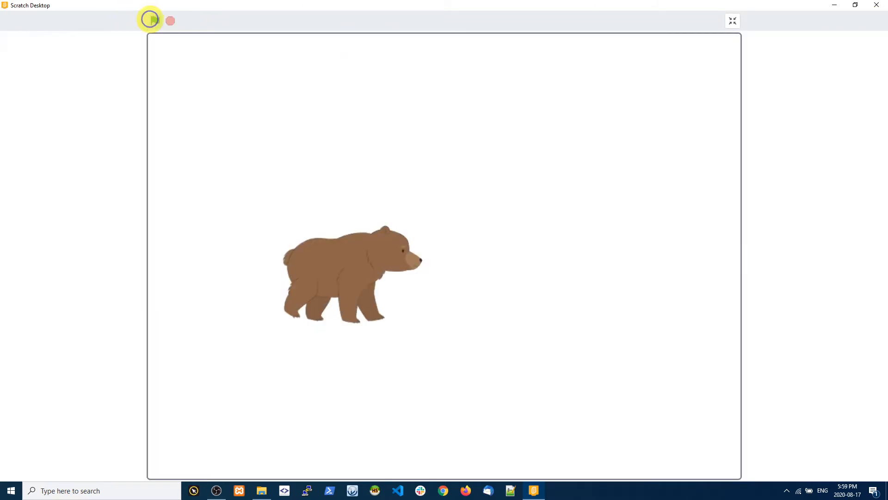
click(732, 21)
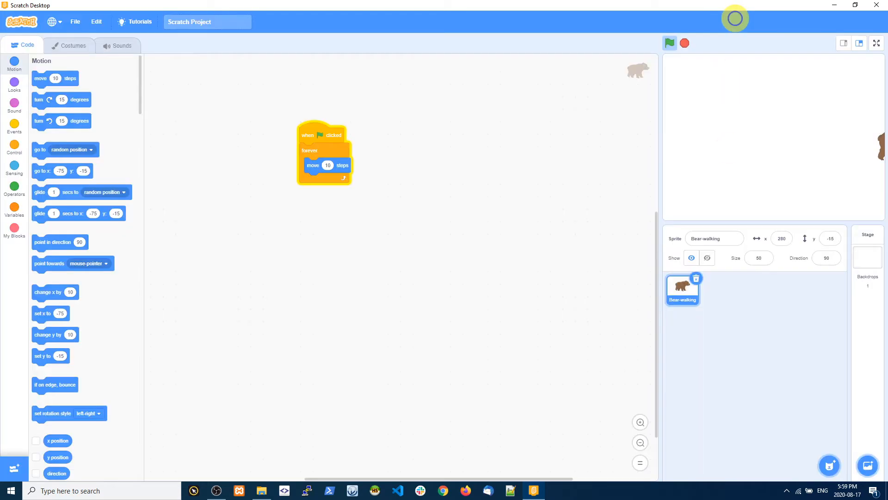
mouse_move(56, 338)
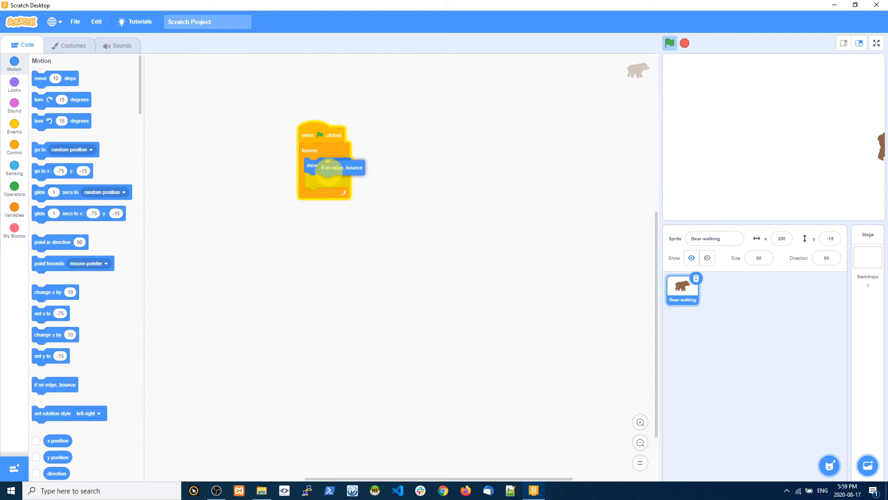
- Bring up the Looks blocks and grab the 'next costume' block
click(669, 43)
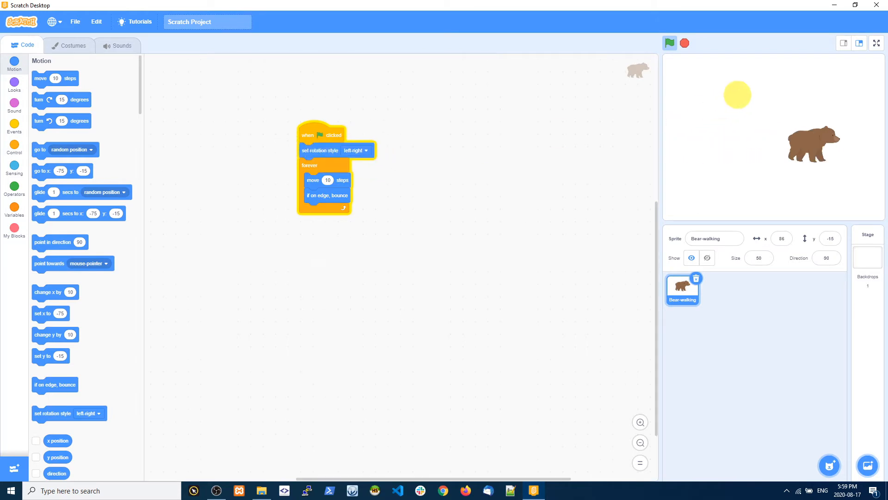
click(669, 43)
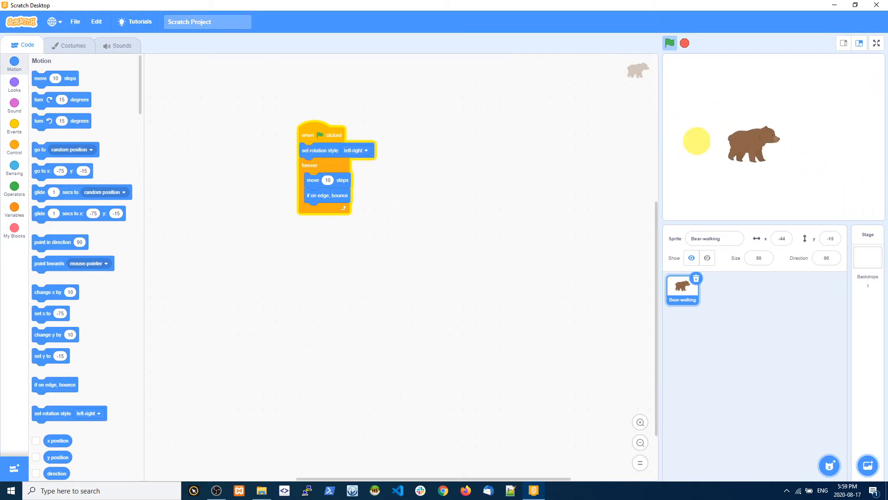
click(669, 44)
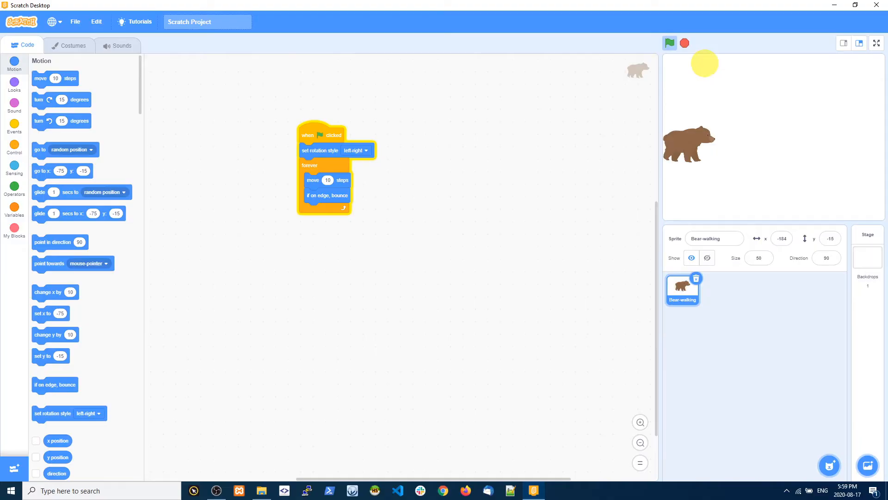
click(669, 43)
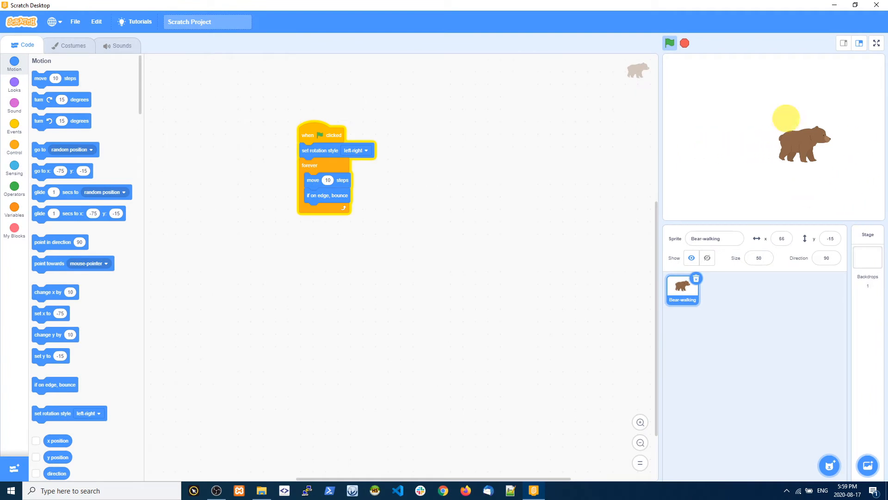
click(669, 42)
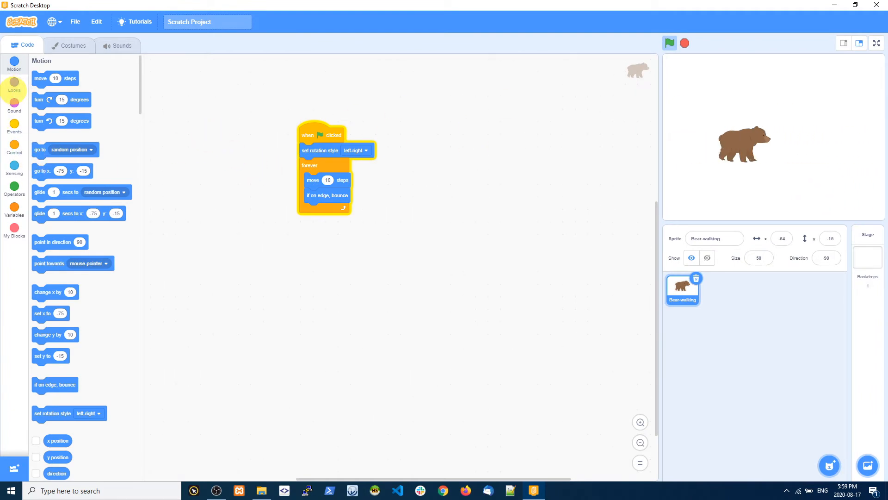
click(669, 43)
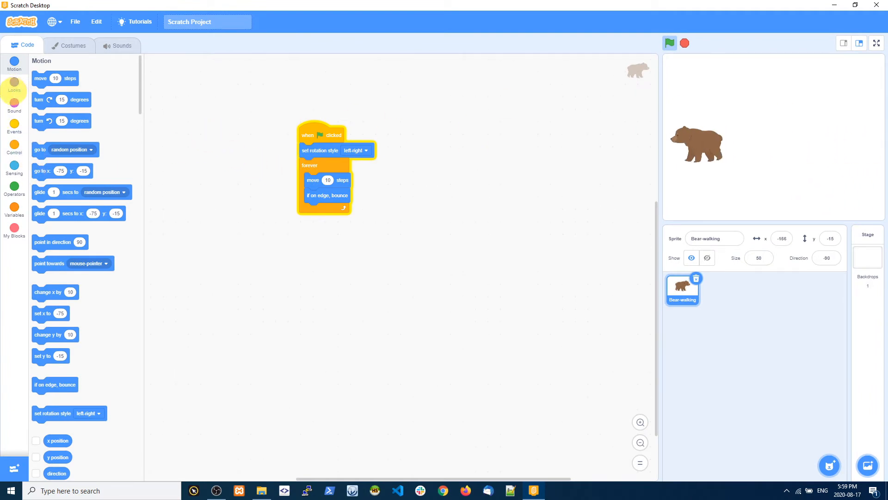
click(14, 86)
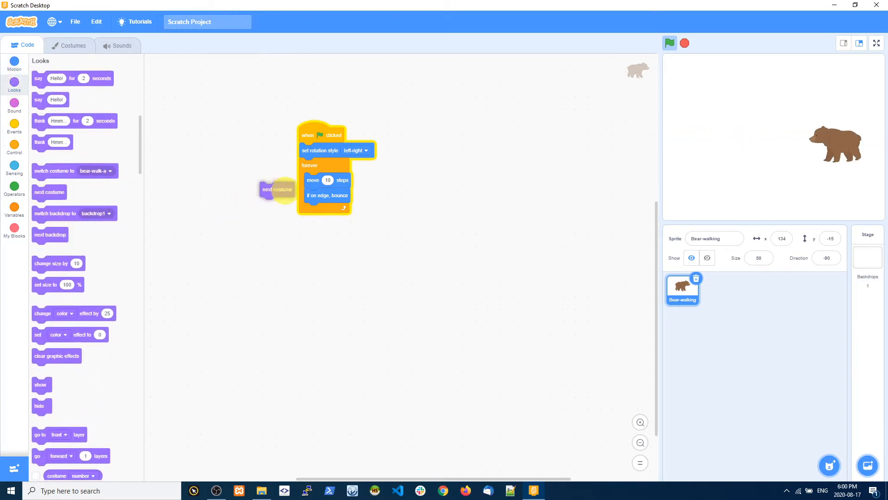
- Insert 'next costume' between move and bounce, test it full screen, then stop
drag(277, 189, 322, 191)
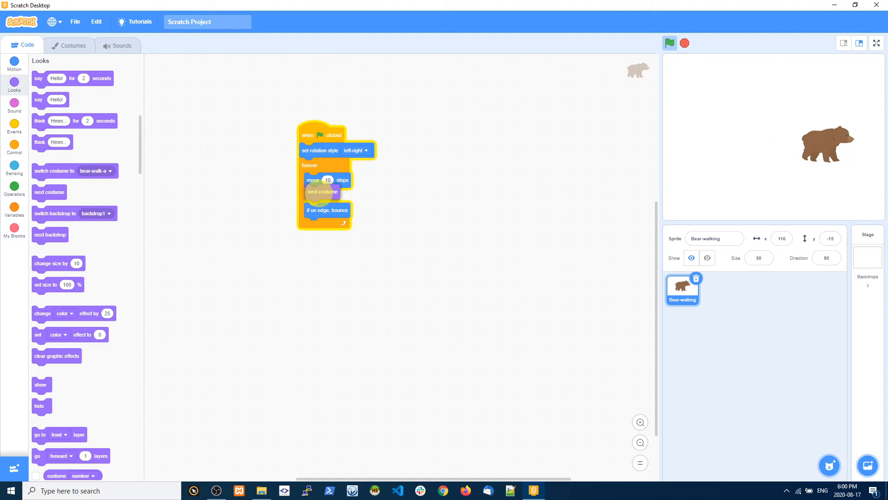
click(670, 42)
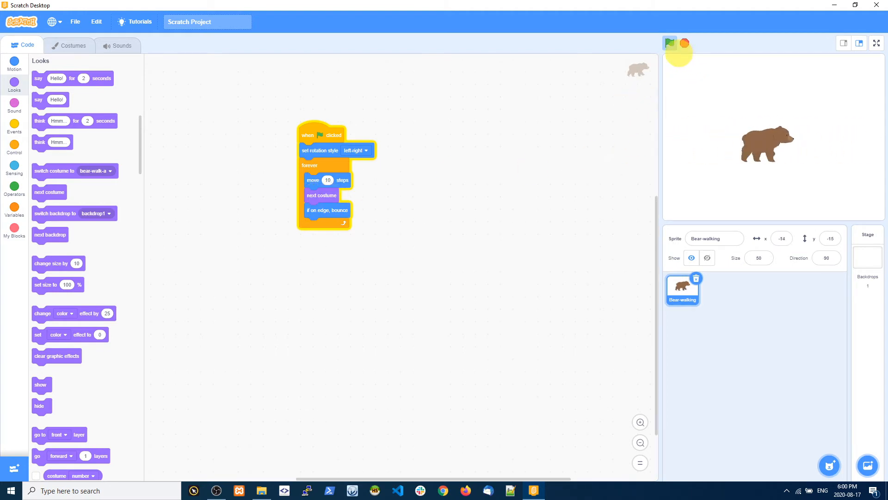
click(670, 43)
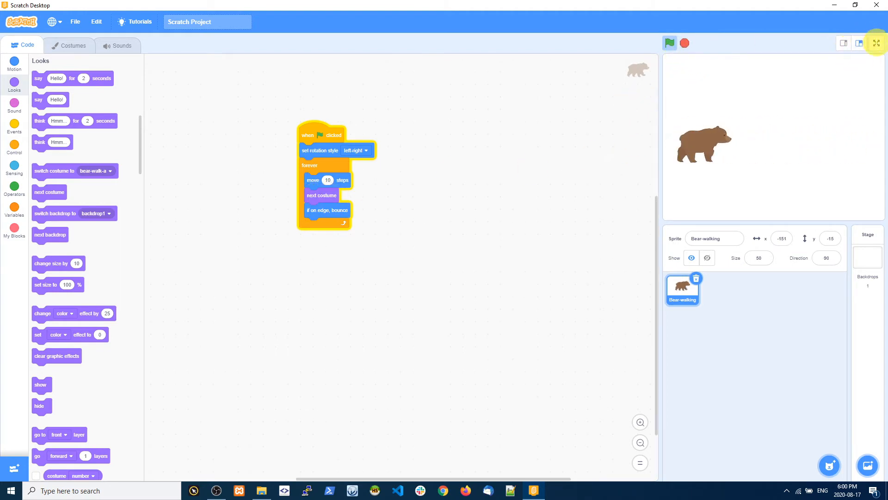
click(876, 43)
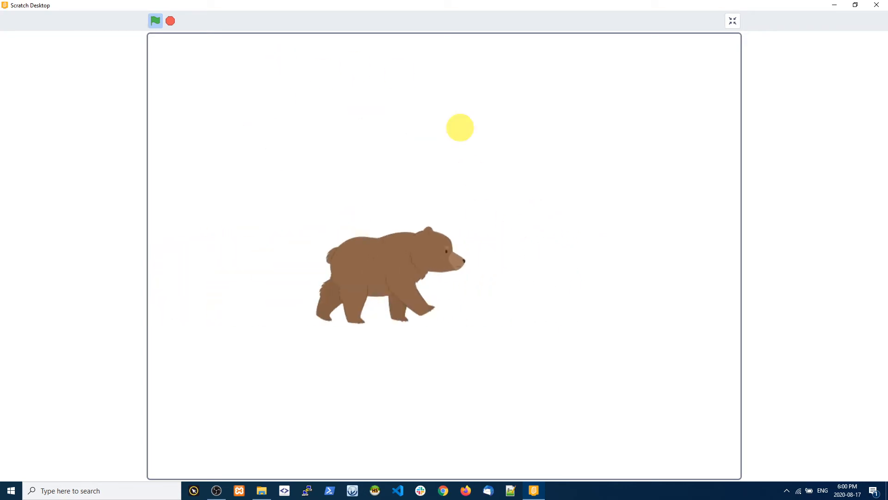
click(155, 21)
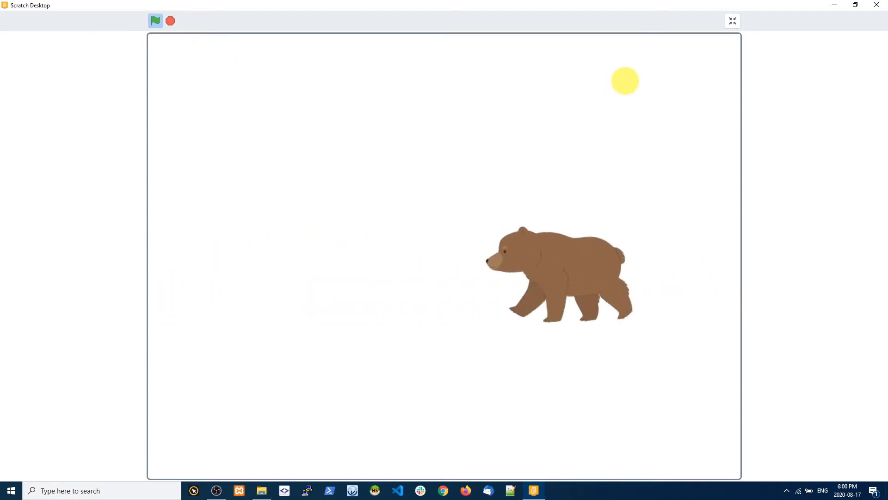
click(733, 21)
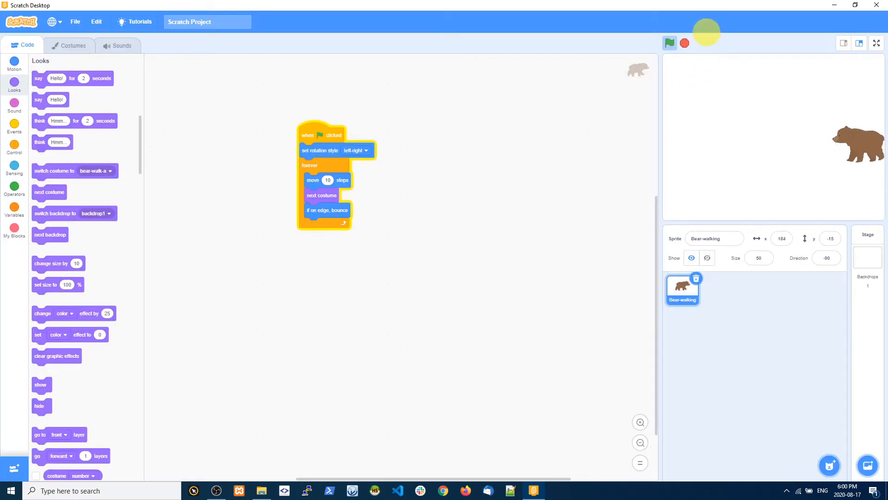
click(669, 42)
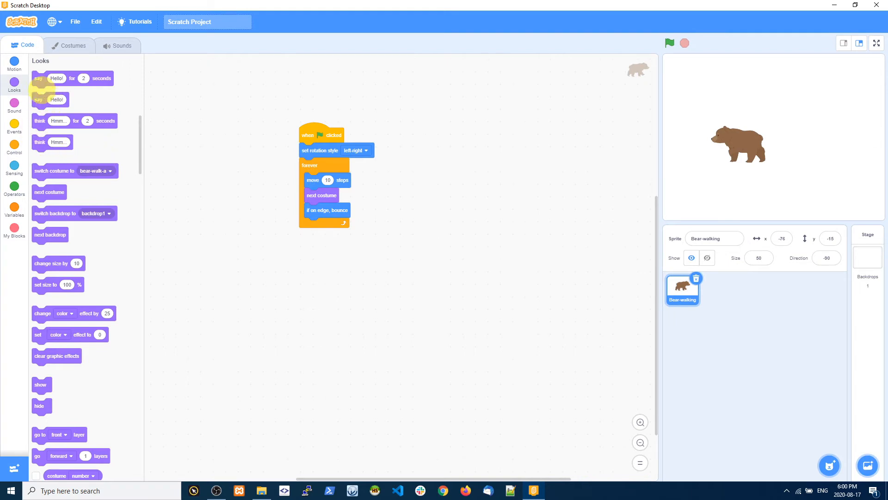
- Add 'go to random position' after the green-flag block and run it on the full stage
click(14, 64)
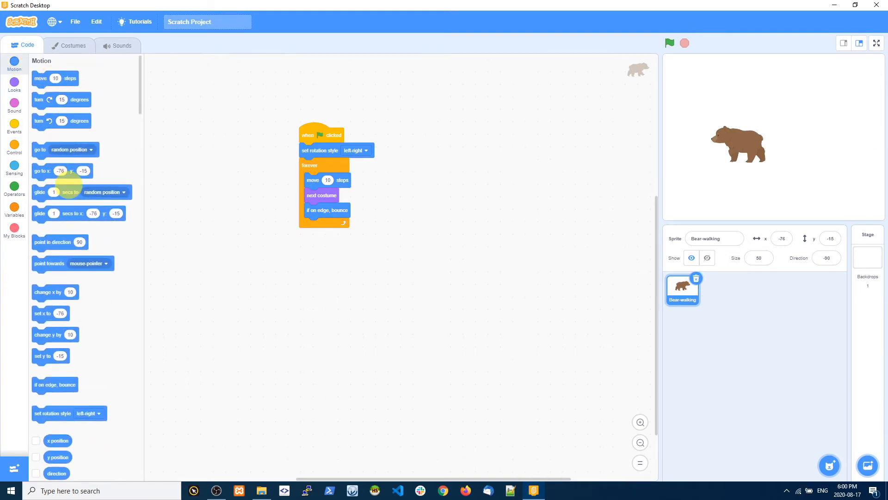
drag(39, 149, 308, 150)
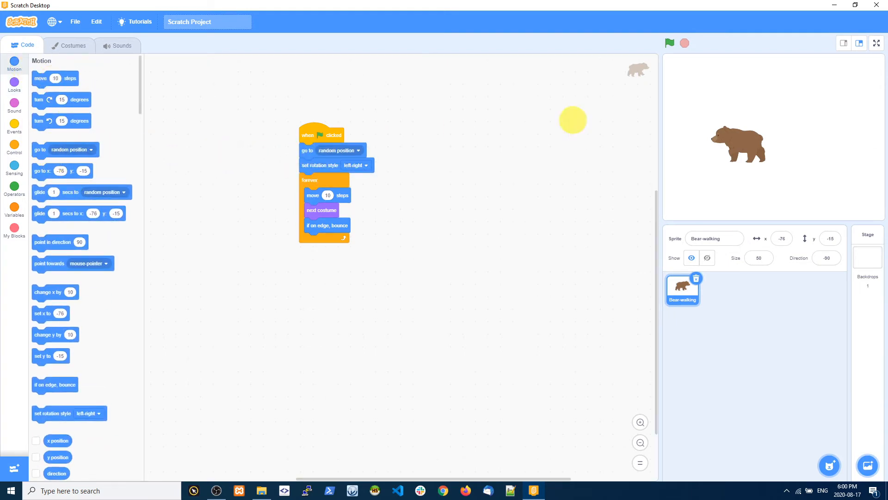
click(875, 43)
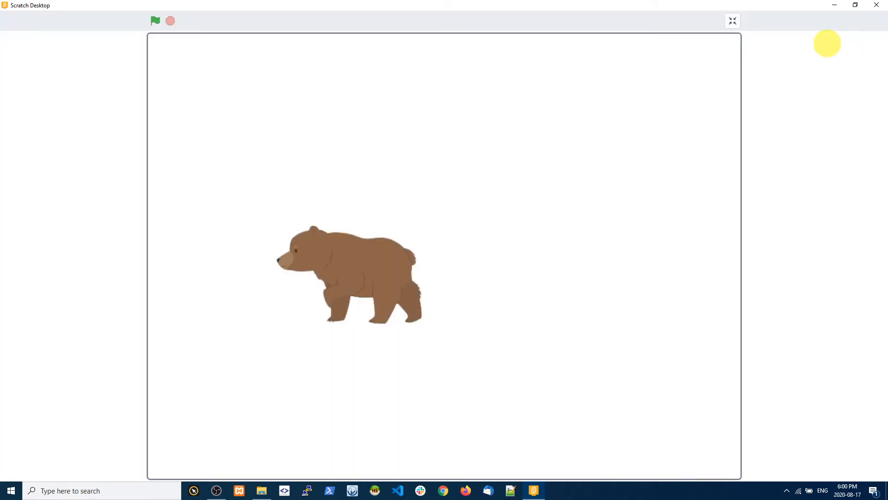
mouse_move(155, 21)
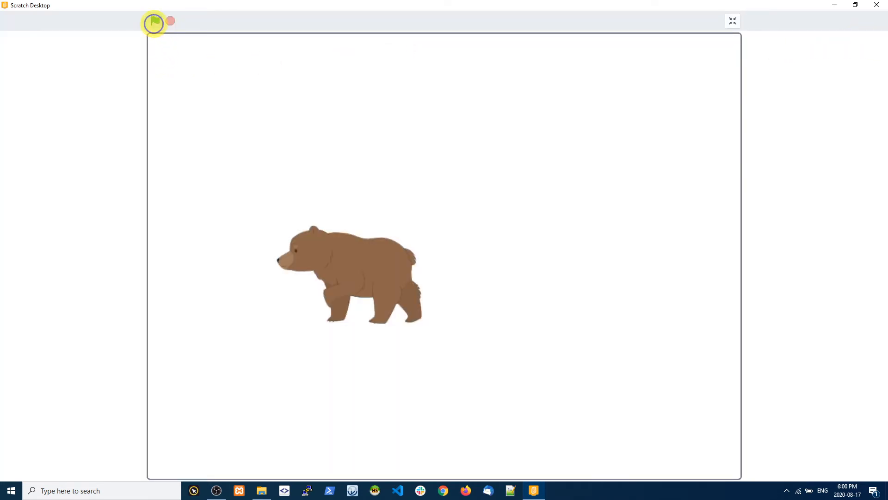
click(155, 21)
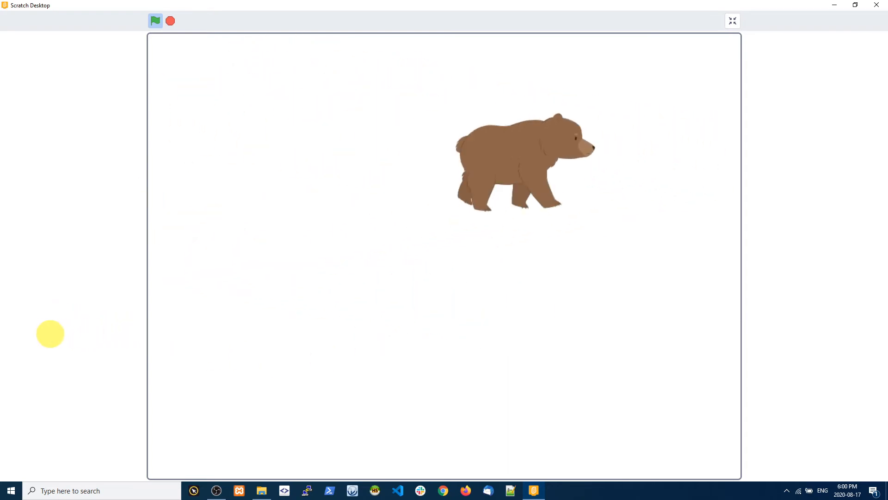
mouse_move(732, 16)
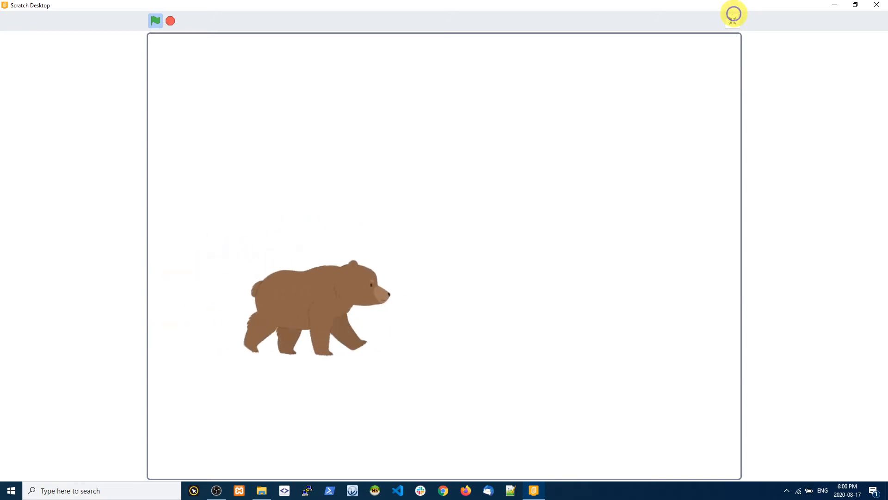
click(733, 13)
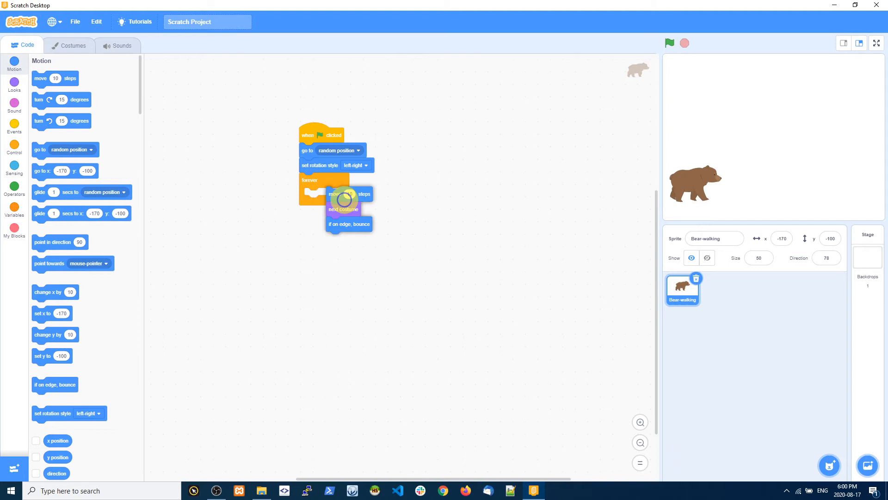
- Rearrange the loop: bounce back inside, with move and next costume reinserted above it
drag(343, 194, 371, 263)
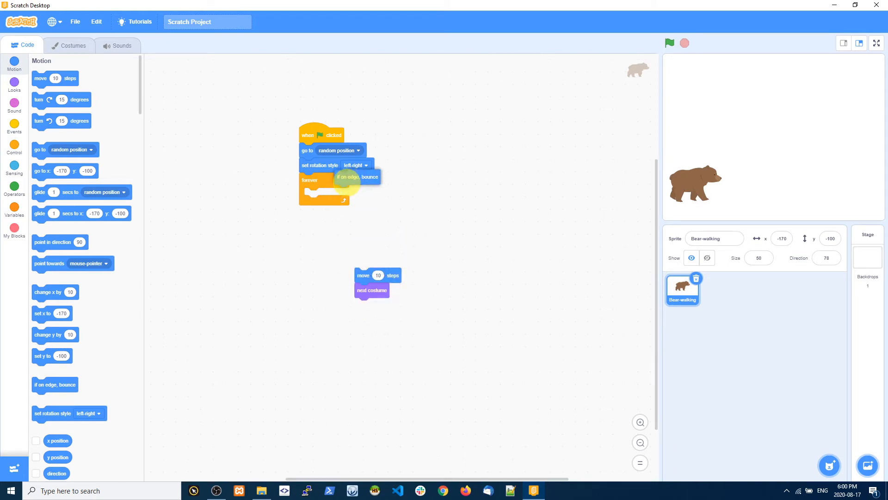
drag(348, 177, 326, 195)
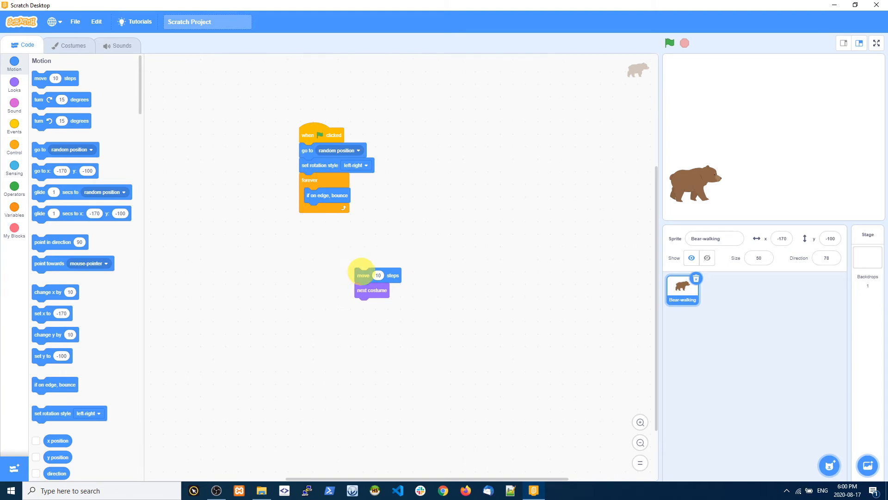
drag(364, 275, 312, 196)
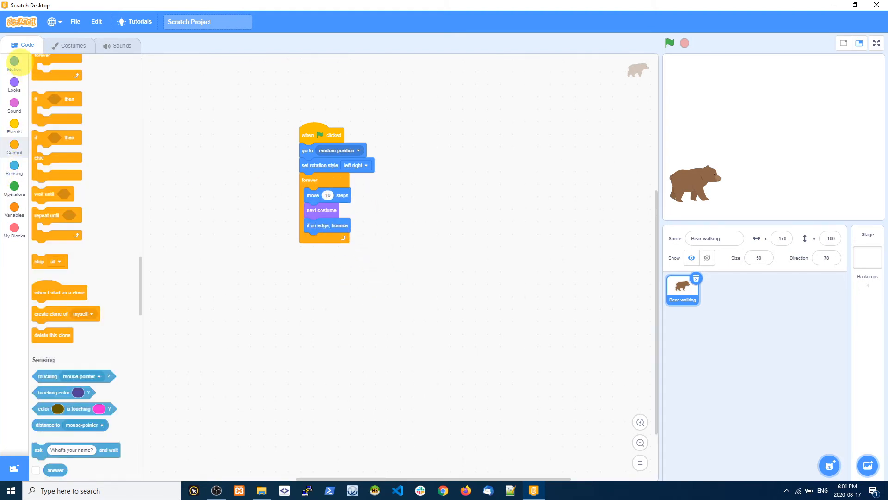
- Show the Motion blocks and test the script on the full-screen stage
click(14, 63)
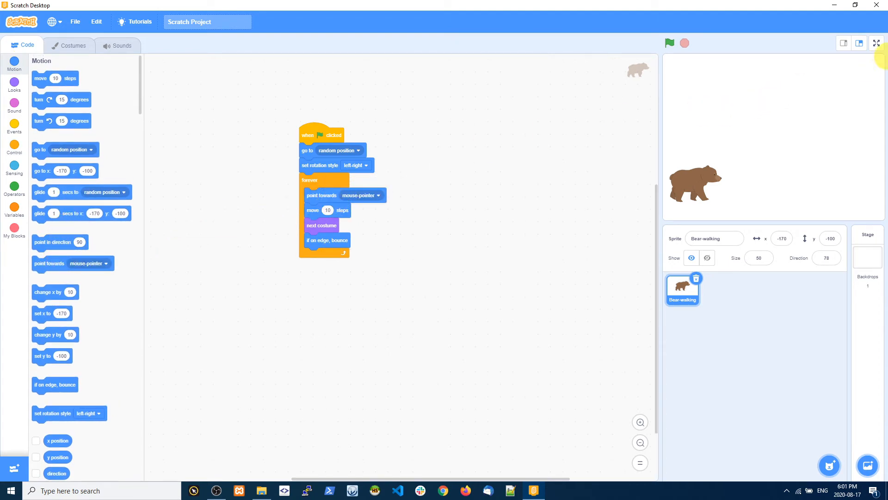
click(876, 43)
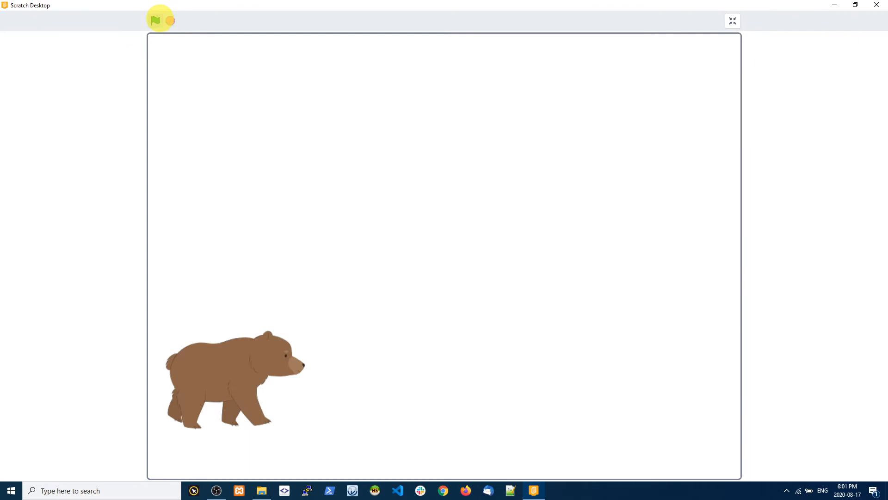
click(156, 21)
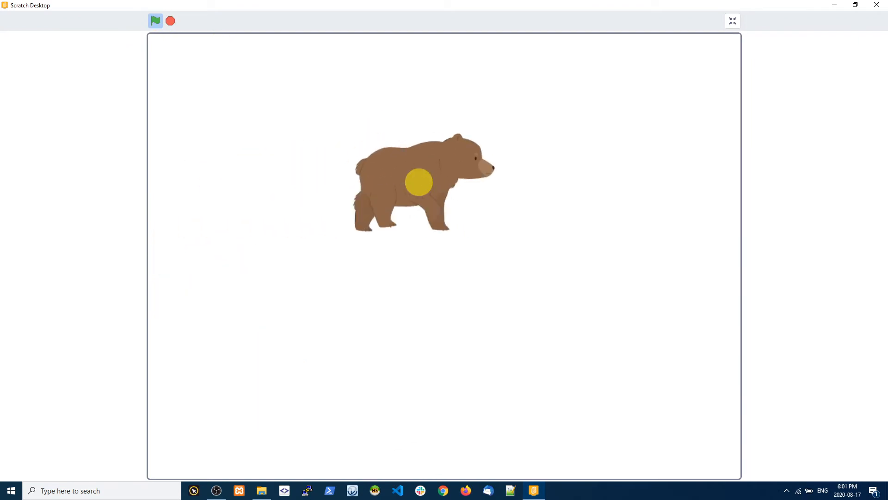
click(155, 21)
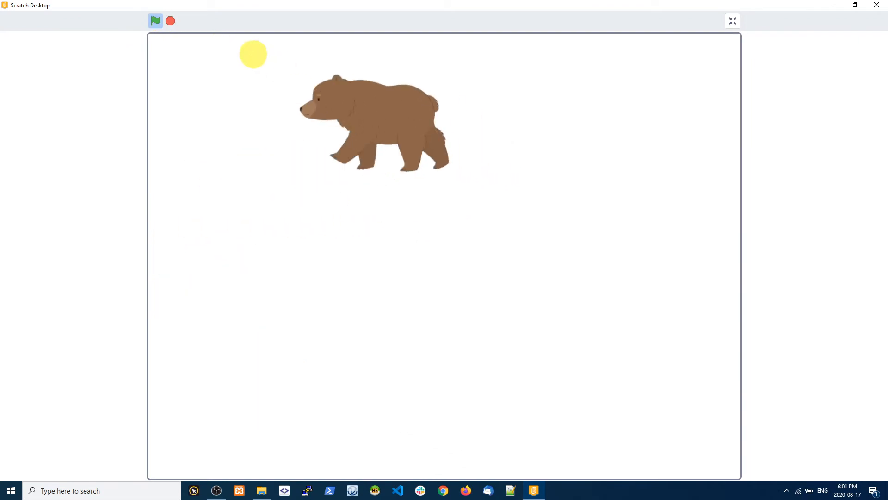
click(731, 21)
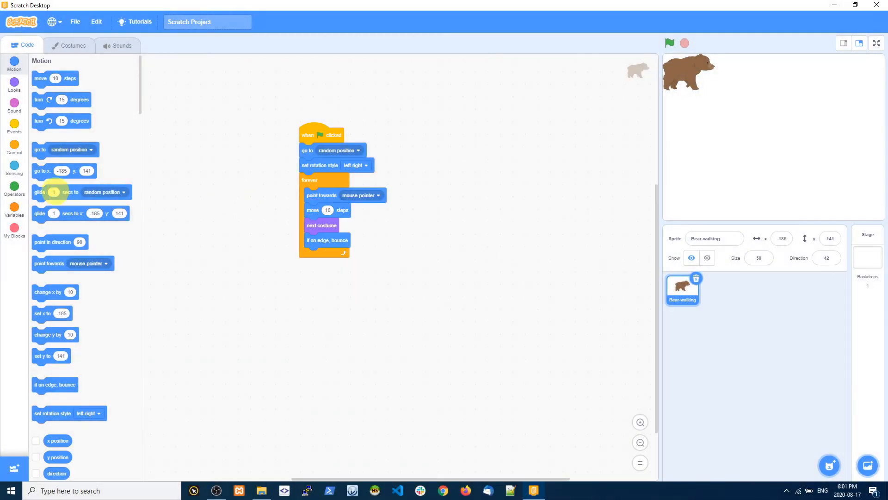
- Put a 'distance to mouse-pointer > 10' comparison into the if condition around the movement blocks
click(13, 149)
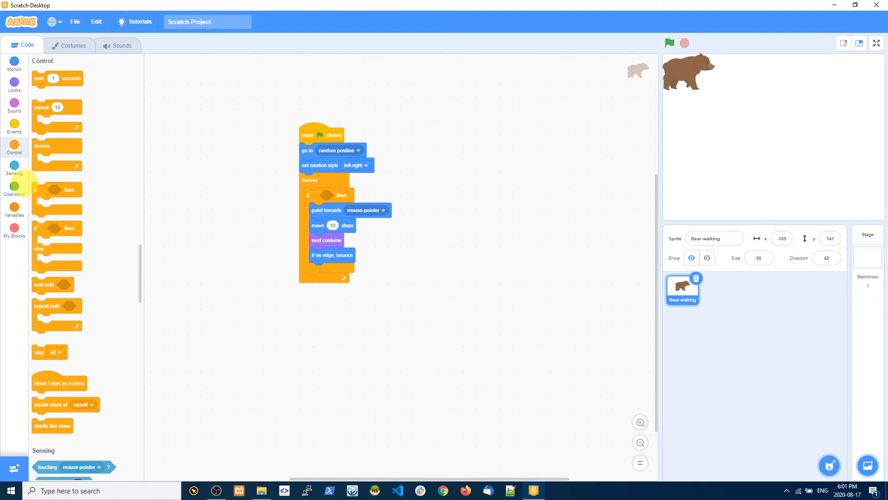
click(14, 190)
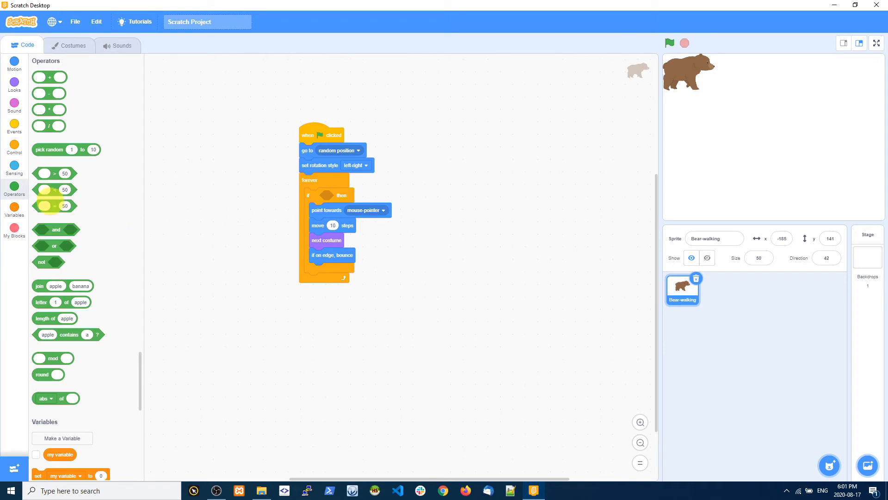
mouse_move(85, 182)
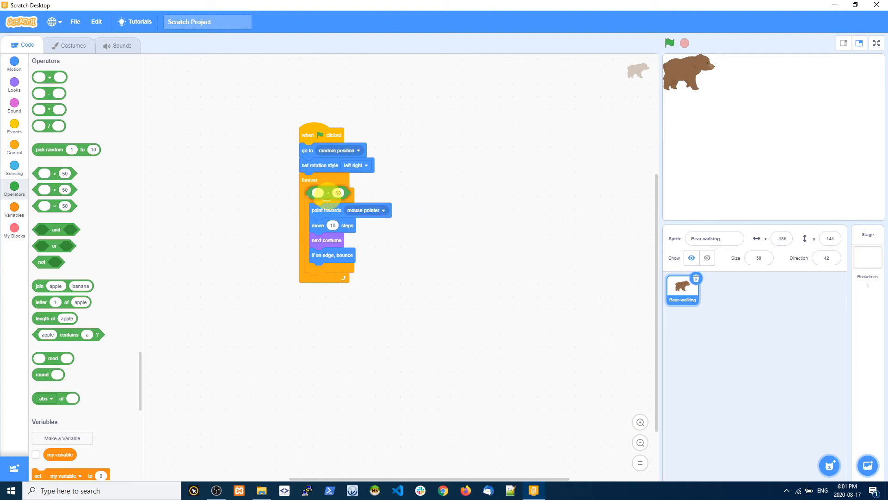
drag(327, 193, 161, 205)
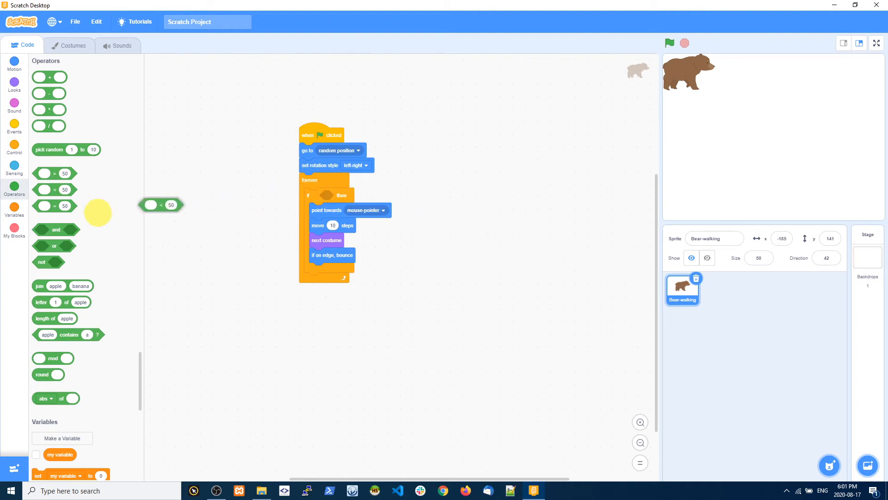
drag(161, 205, 331, 195)
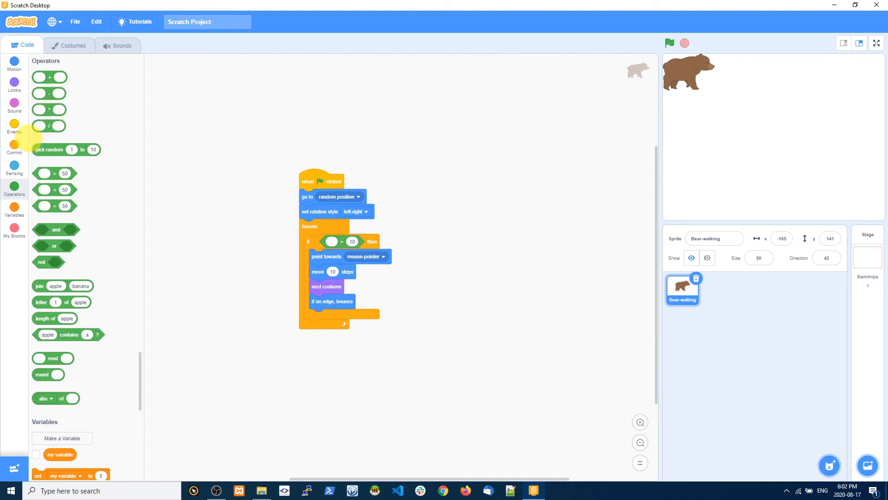
click(15, 167)
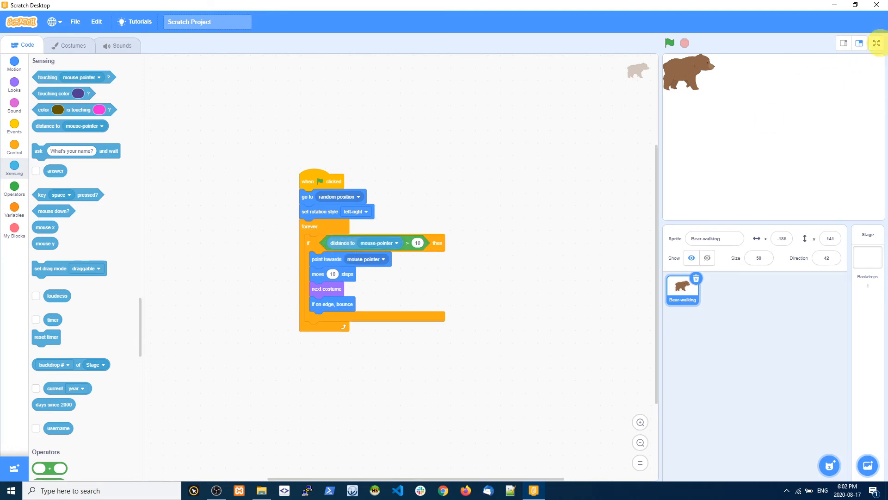
click(876, 43)
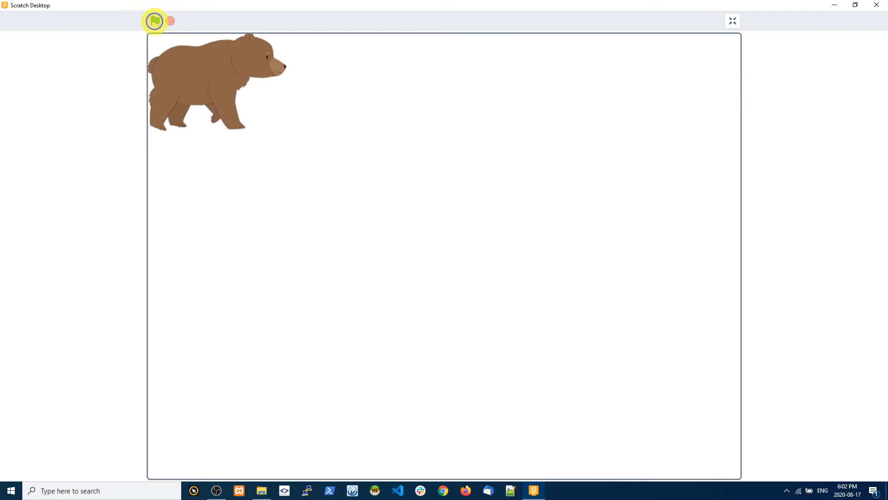
click(156, 20)
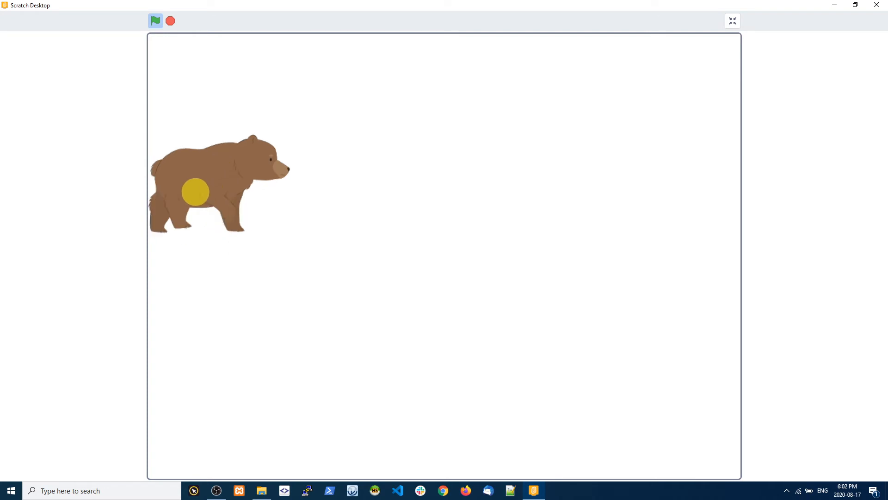
click(156, 20)
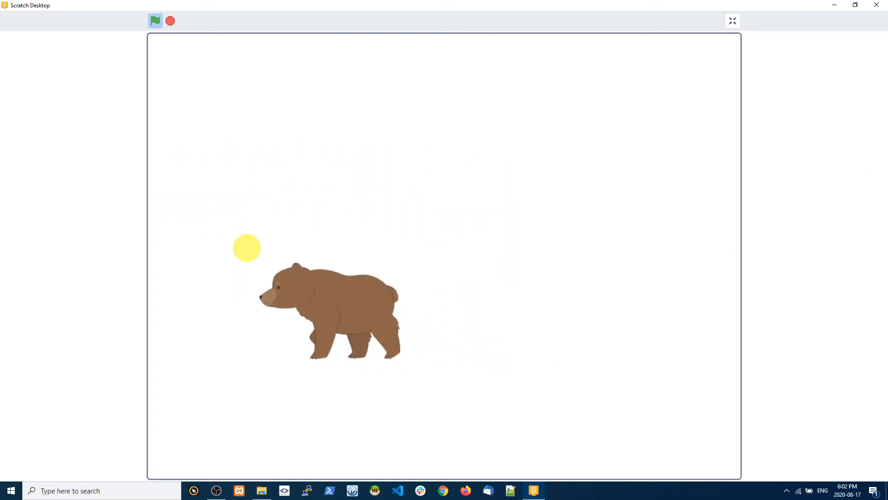
click(170, 21)
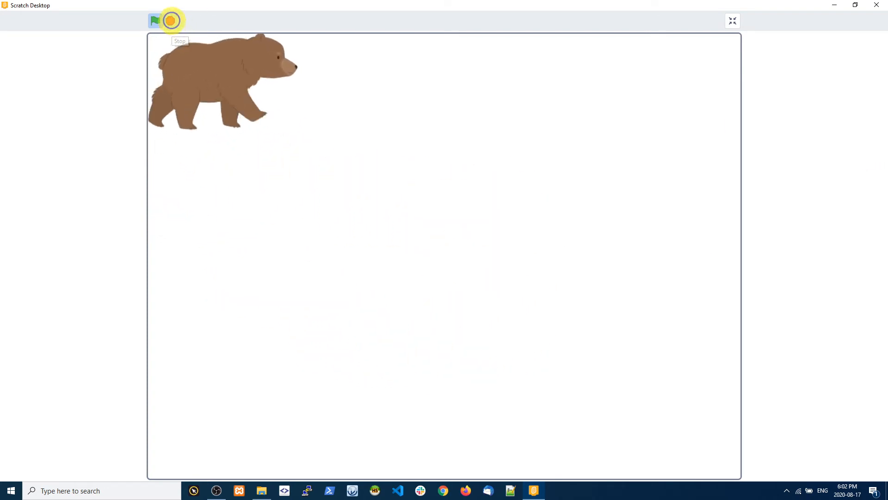
click(732, 21)
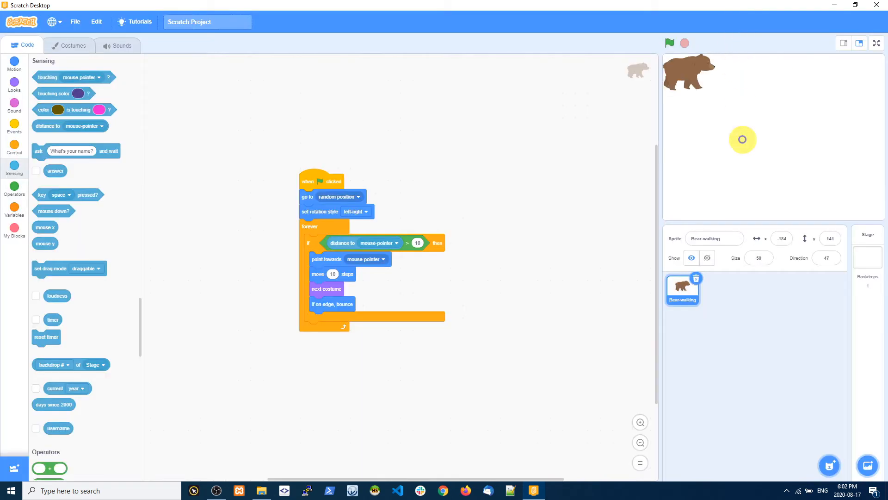
mouse_move(388, 309)
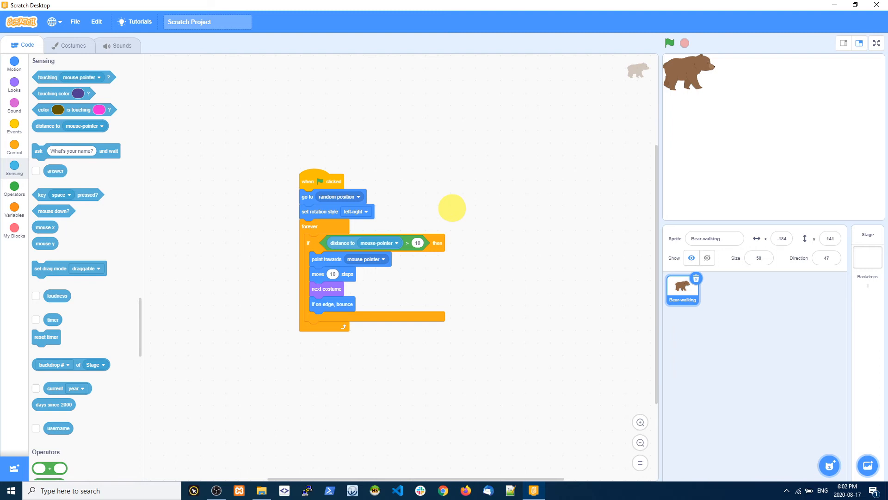
mouse_move(334, 259)
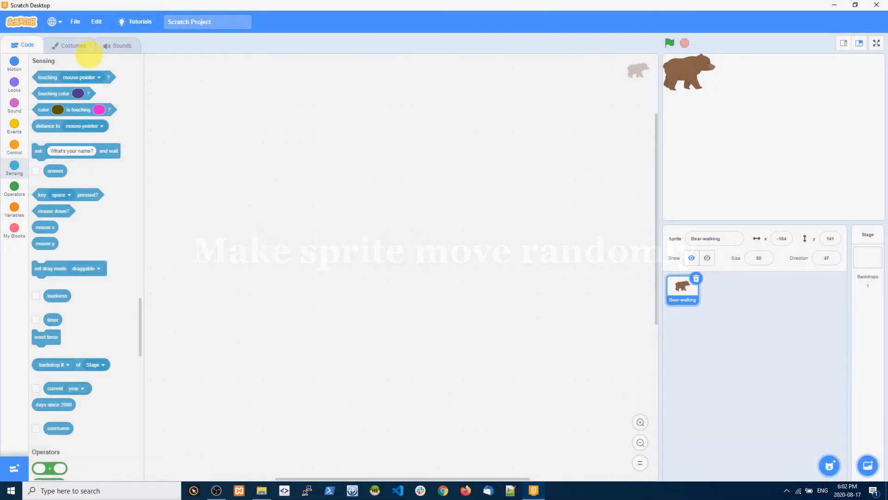
- Save the project to the computer via File > Save to your computer
click(74, 22)
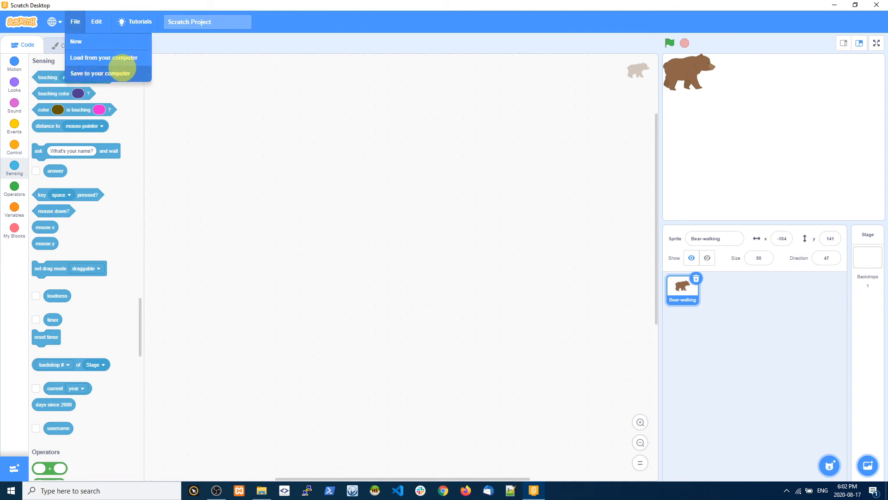
click(101, 74)
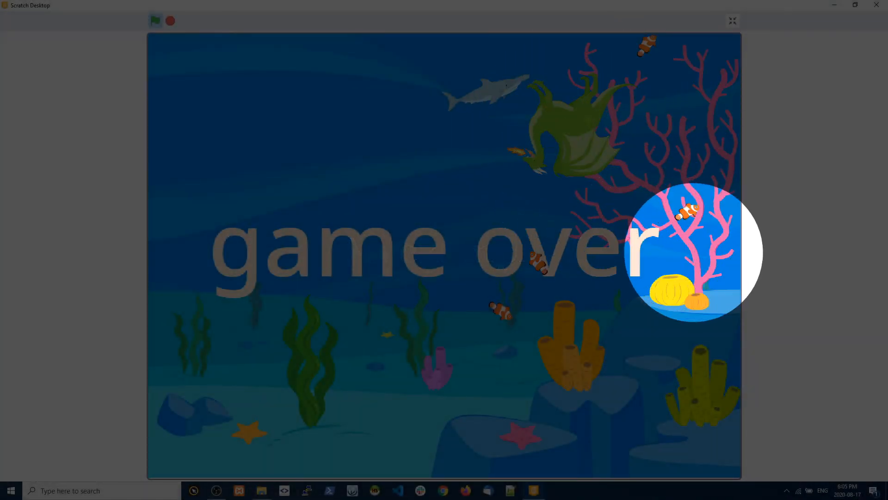
click(732, 21)
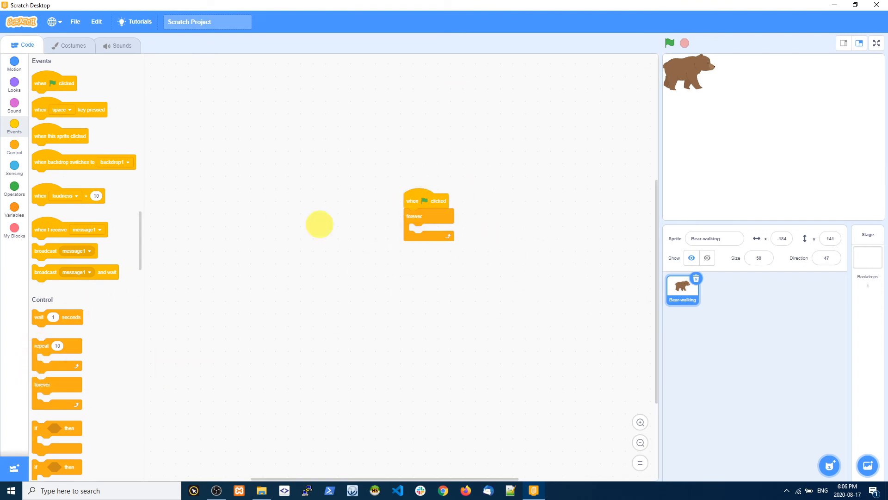
- Browse Motion, Looks and Operators blocks for move, next costume, and pick random -10 to 10
click(15, 63)
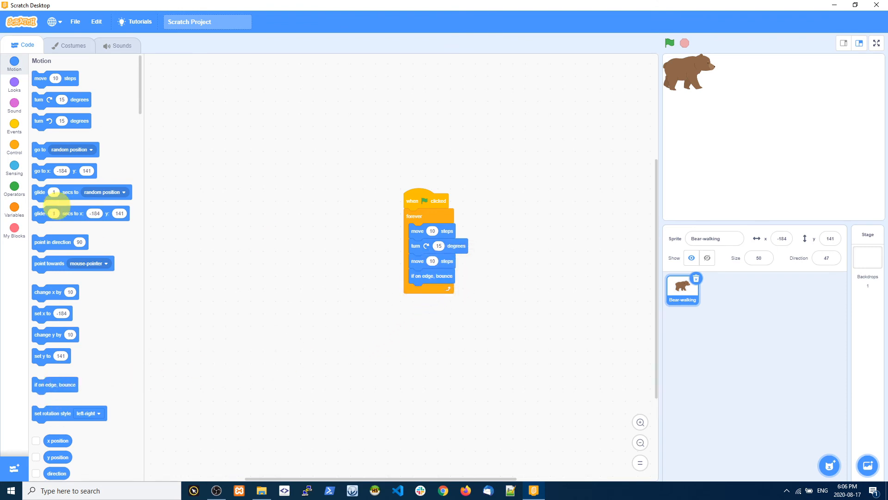
mouse_move(45, 121)
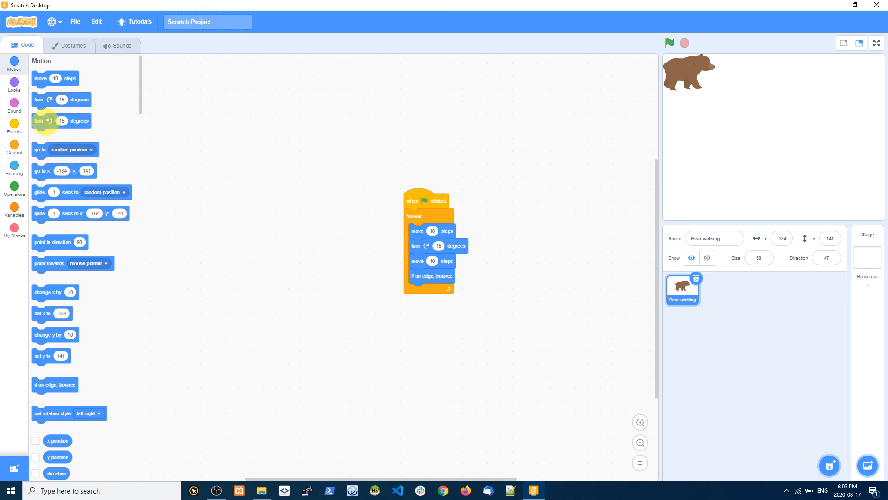
click(15, 85)
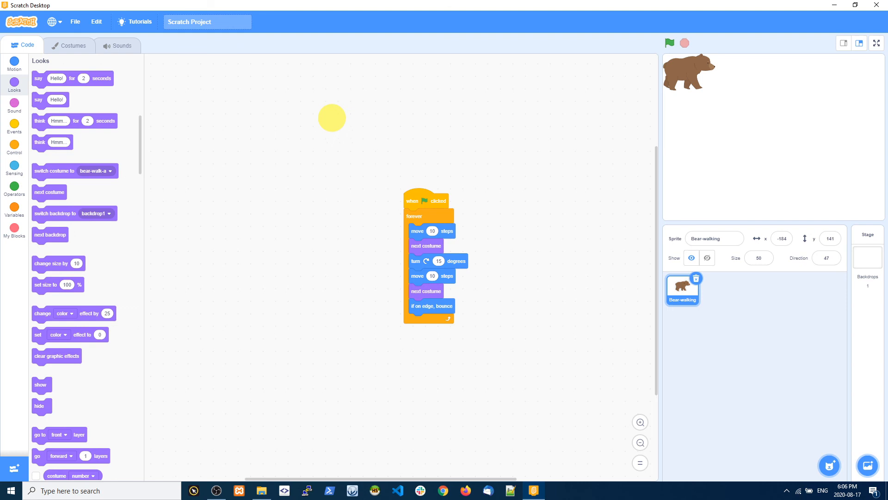
click(15, 190)
text(-10)
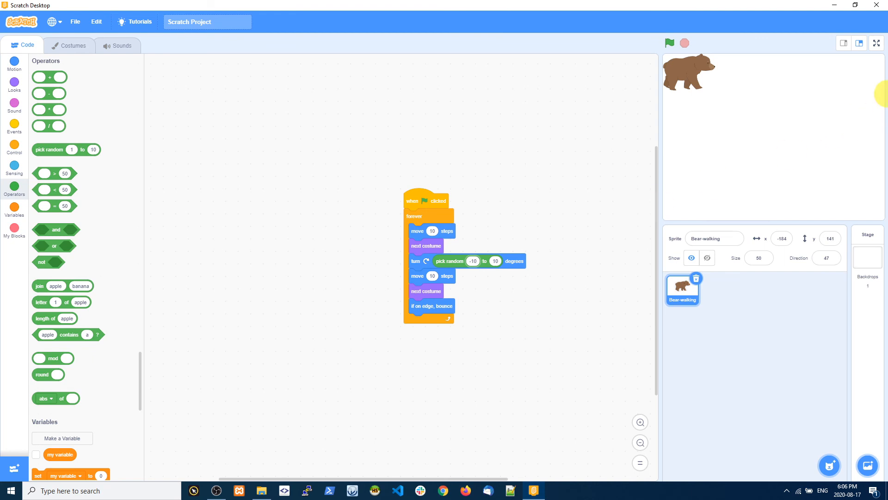
- Run the bear's random walk on the full-screen stage, then rerun it from the editor
click(876, 43)
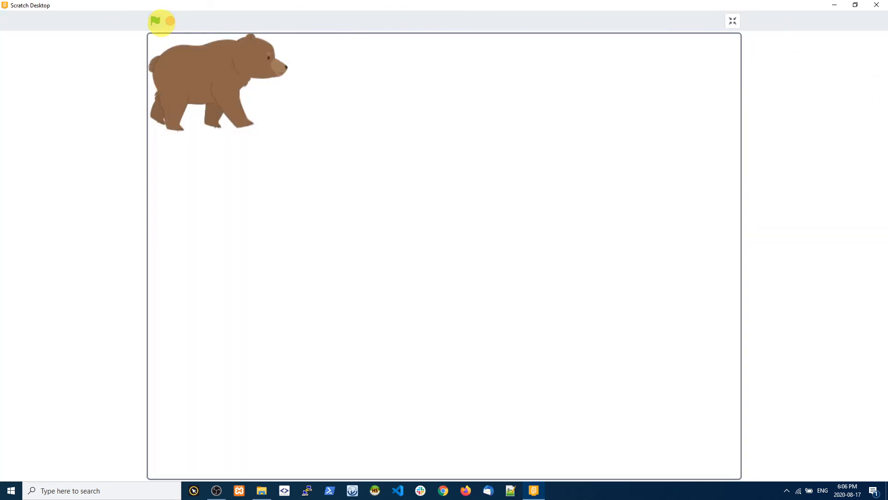
click(155, 20)
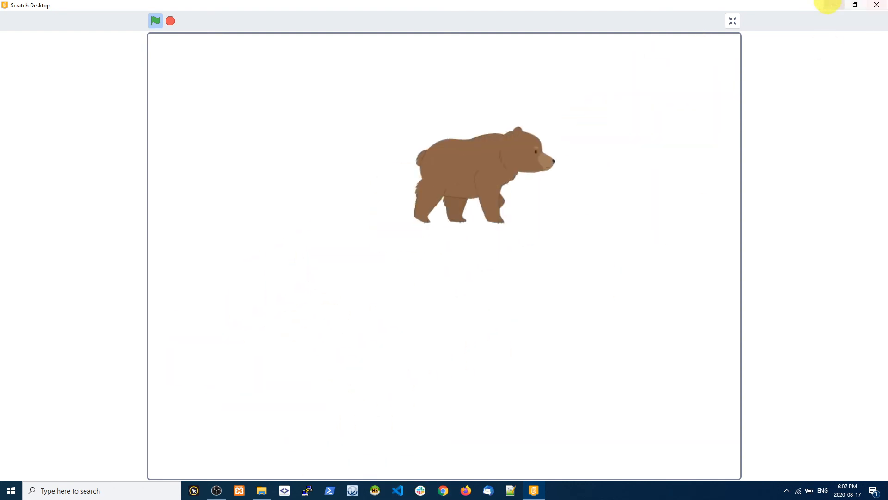
click(732, 21)
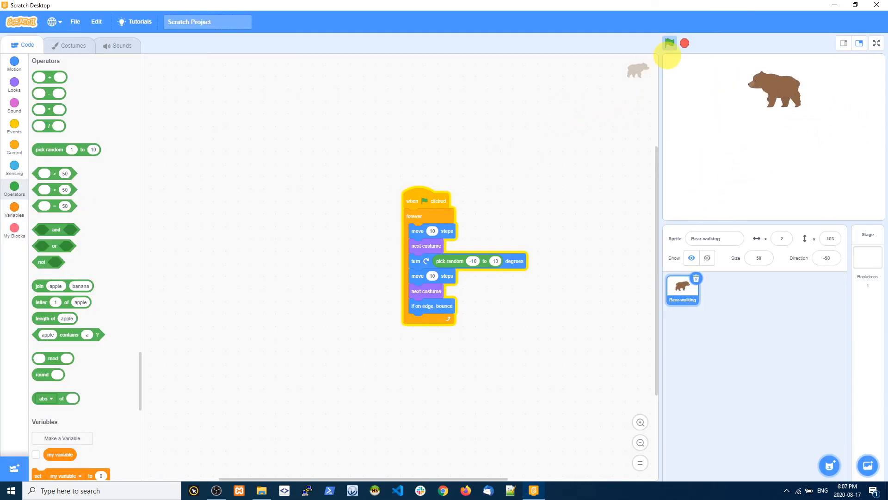
click(669, 43)
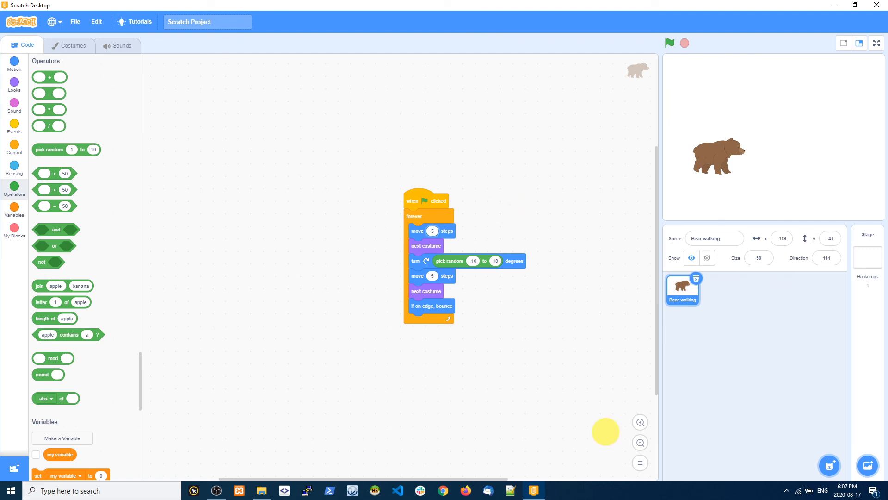
mouse_move(878, 42)
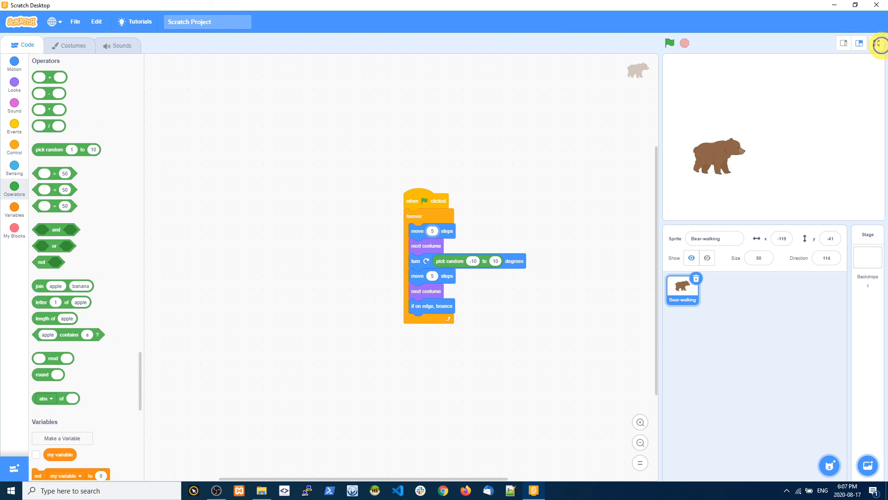
- Run the 5-step random walk full screen repeatedly, then exit and stop the project
click(859, 43)
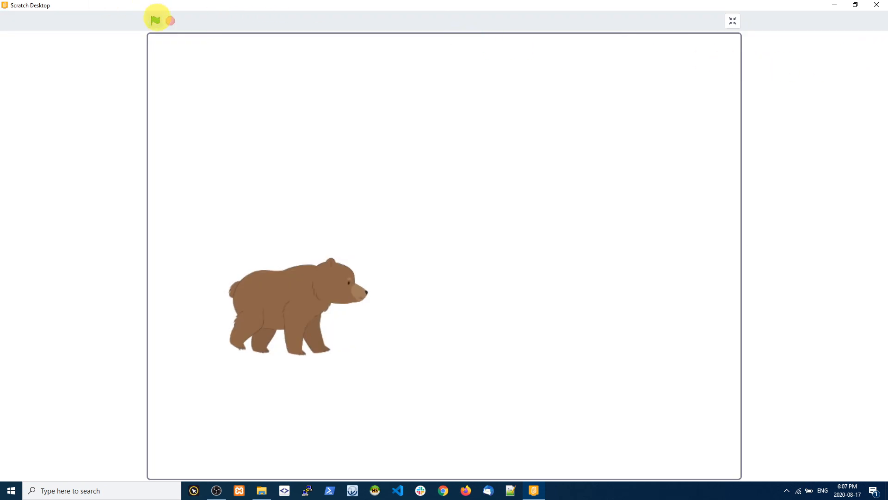
click(156, 21)
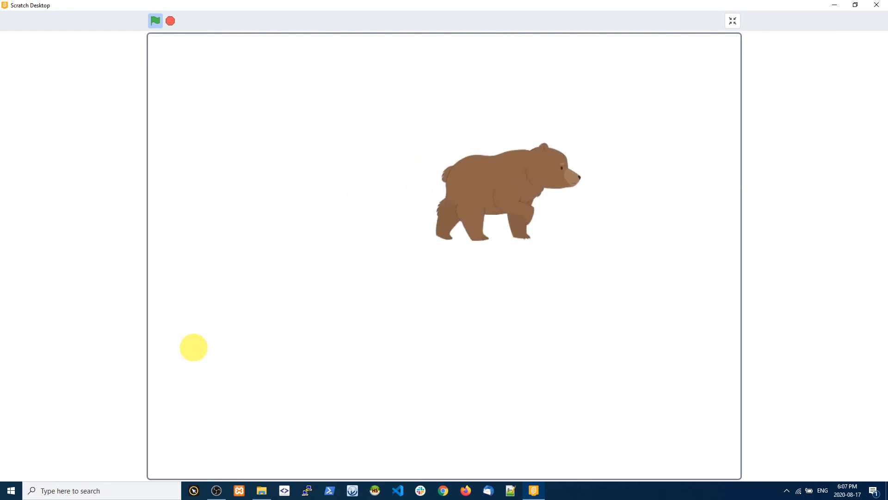
click(155, 20)
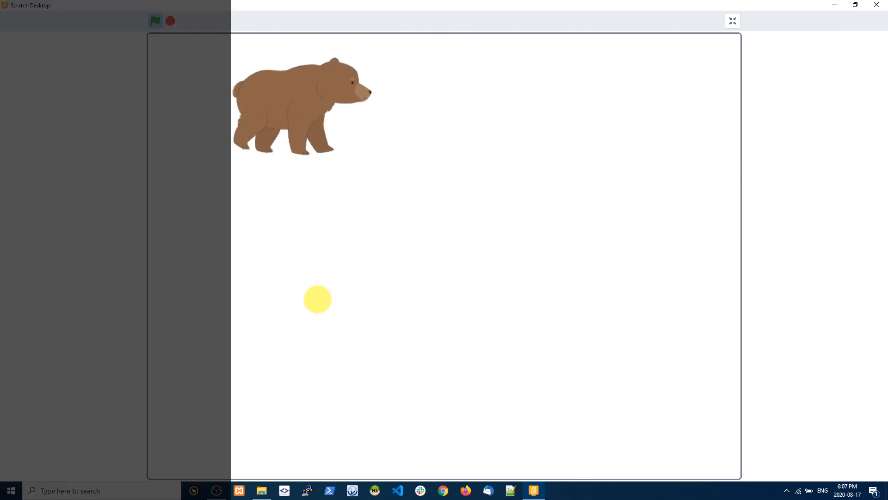
click(155, 21)
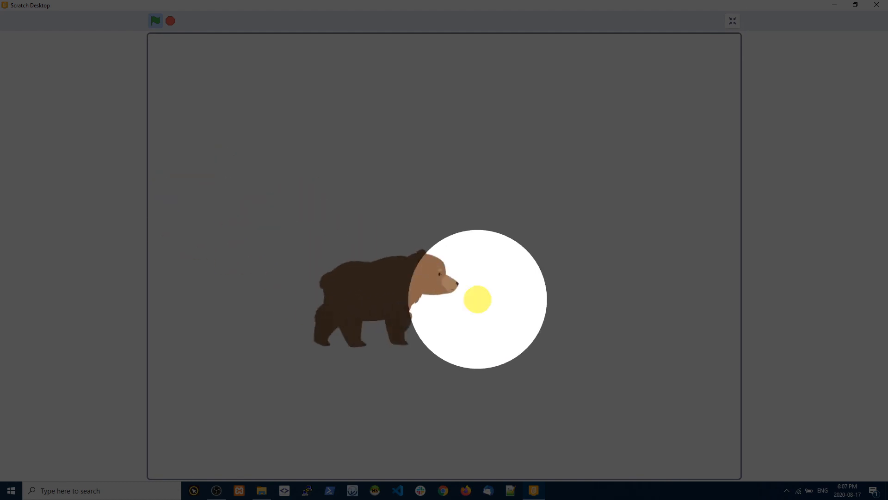
click(155, 21)
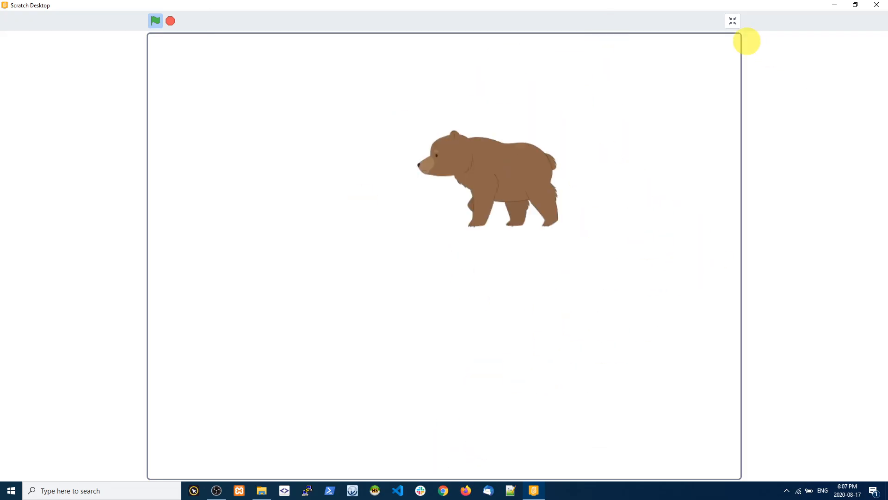
click(732, 21)
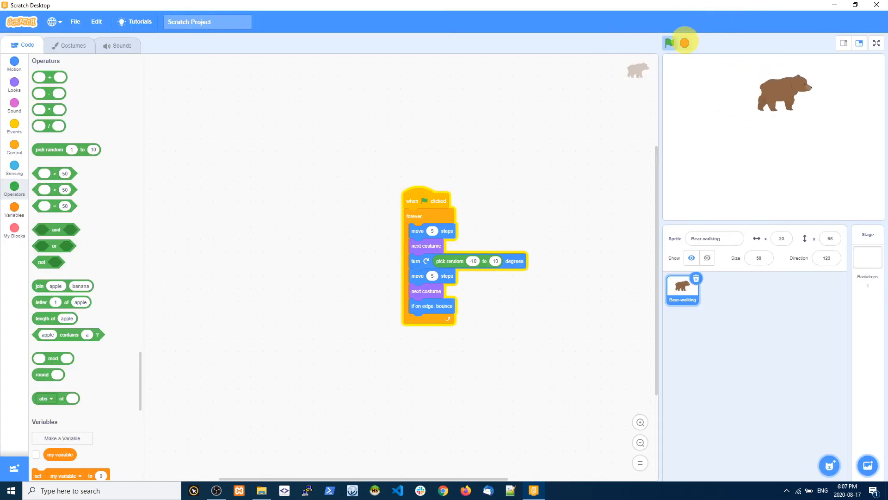
click(669, 43)
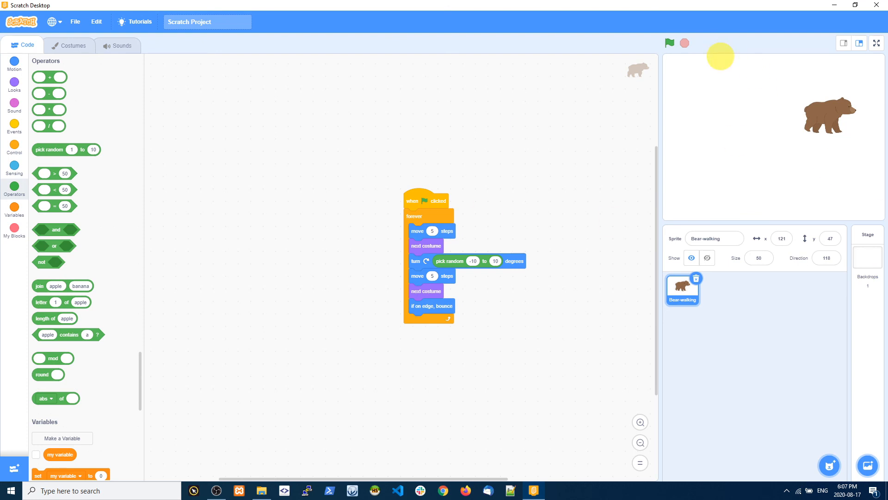